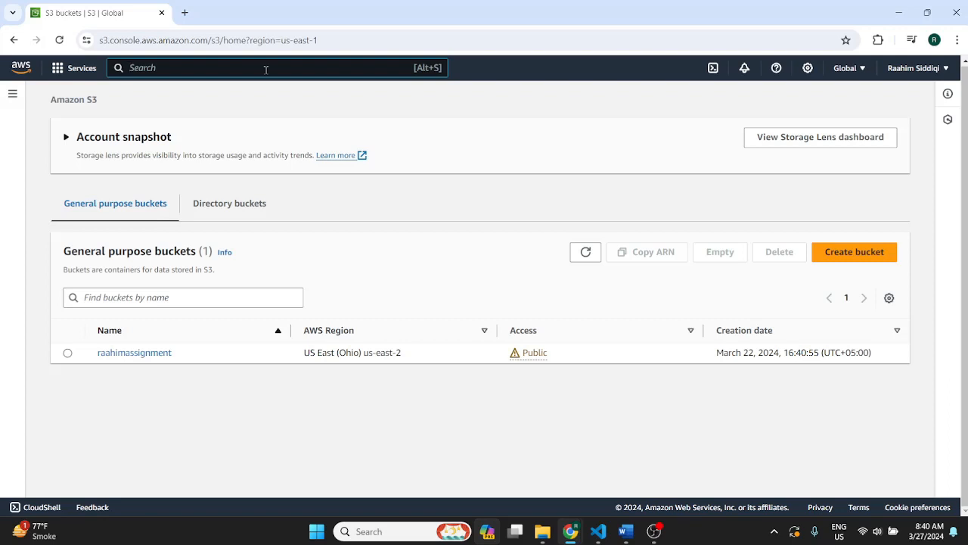
Step: Start a bucket named coderslegacy in us-east-1 without copying another bucket's settings
{"action": "type", "text": "S3"}
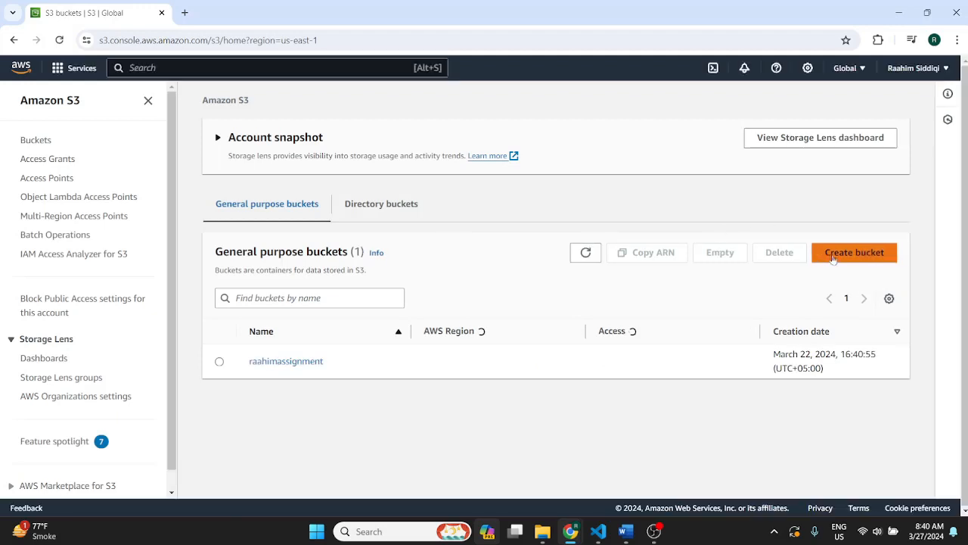
{"action": "left_click", "coordinate": [854, 252]}
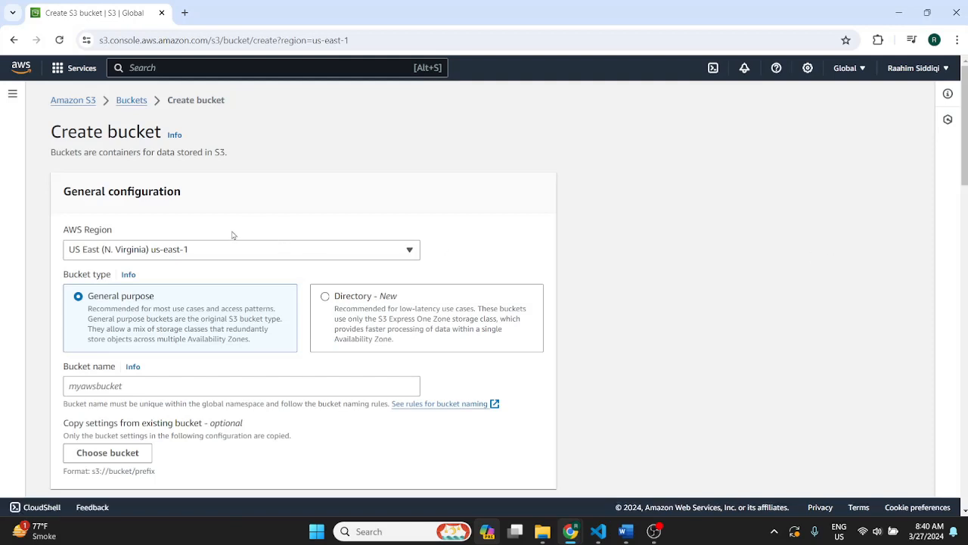
{"action": "left_click_drag", "start_coordinate": [50, 152], "coordinate": [178, 153]}
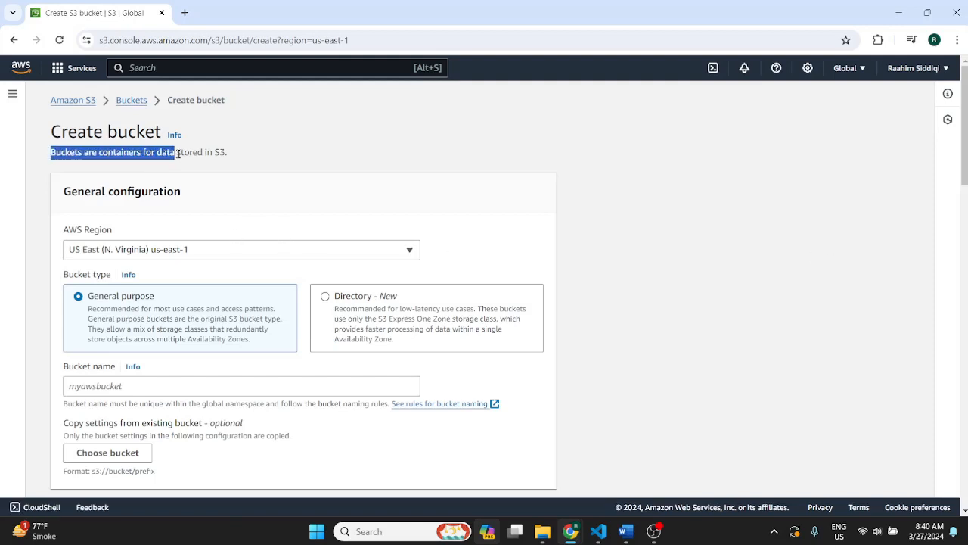
{"action": "scroll", "scroll_direction": "down", "scroll_amount": 3}
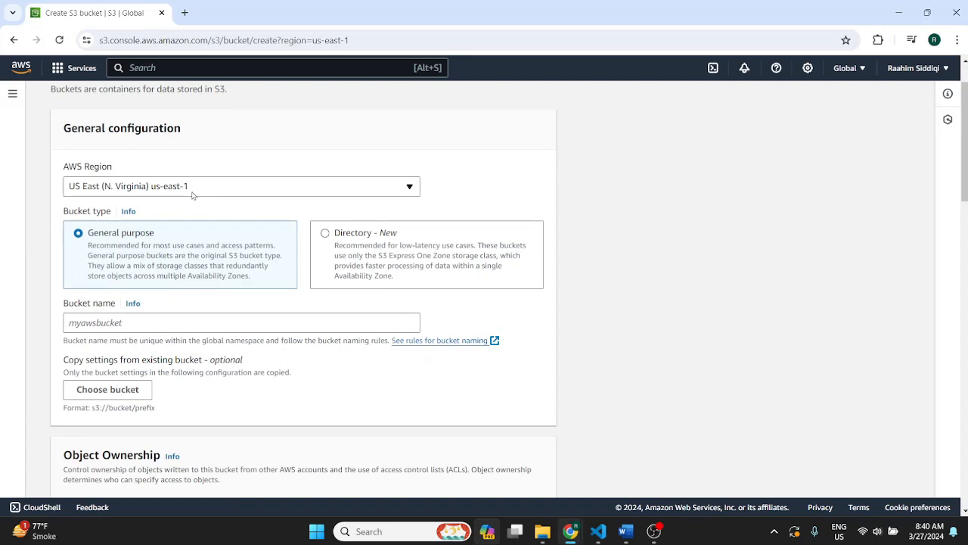
{"action": "left_click", "coordinate": [242, 186]}
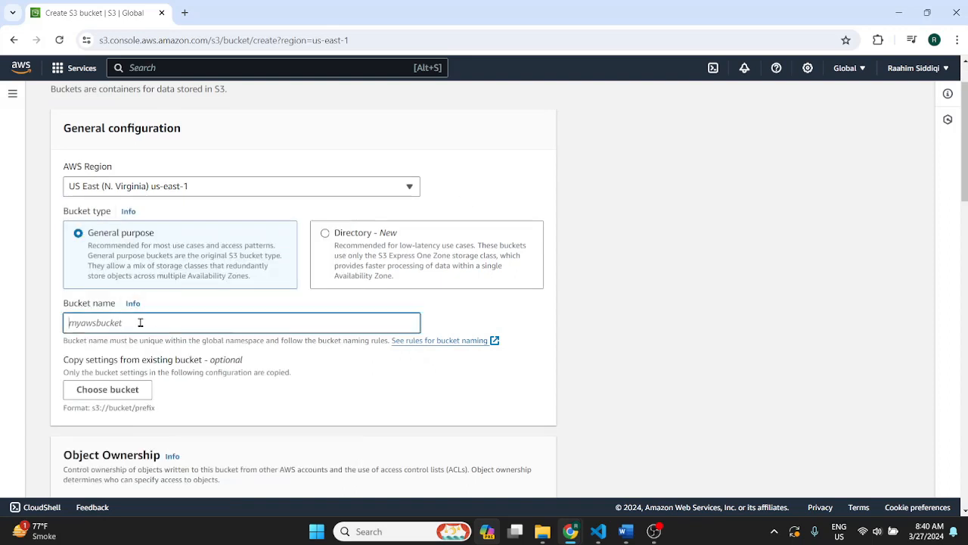
{"action": "type", "text": "coderslegacy"}
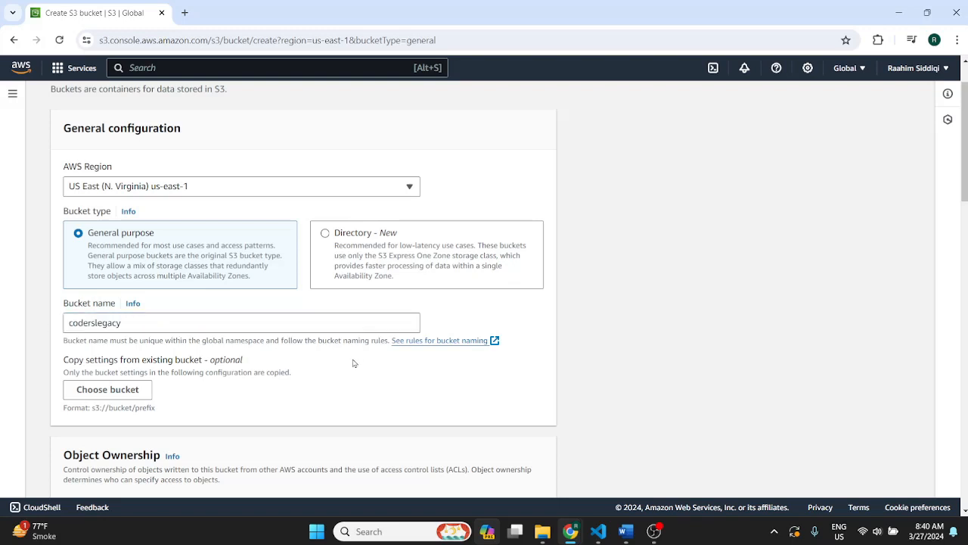
{"action": "scroll", "scroll_direction": "down", "scroll_amount": 3}
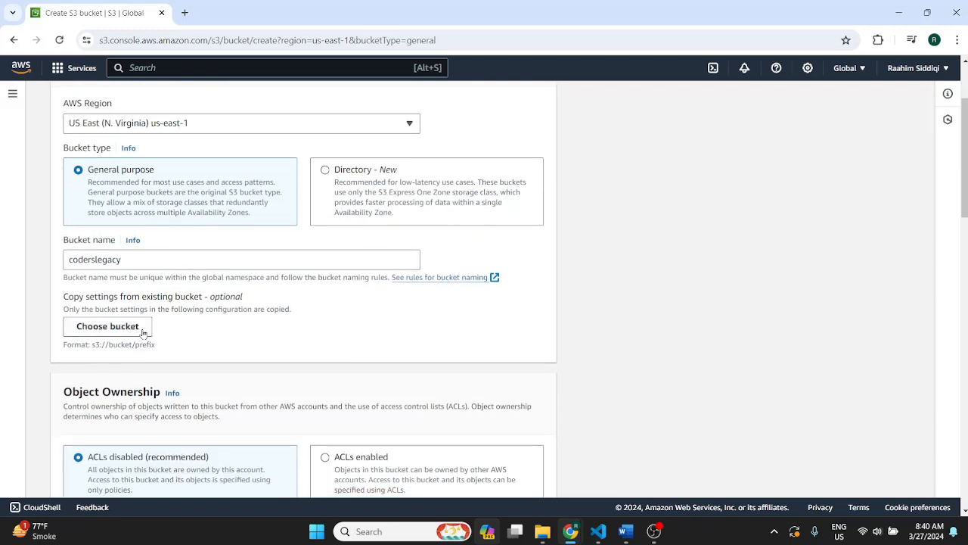
{"action": "left_click", "coordinate": [107, 326]}
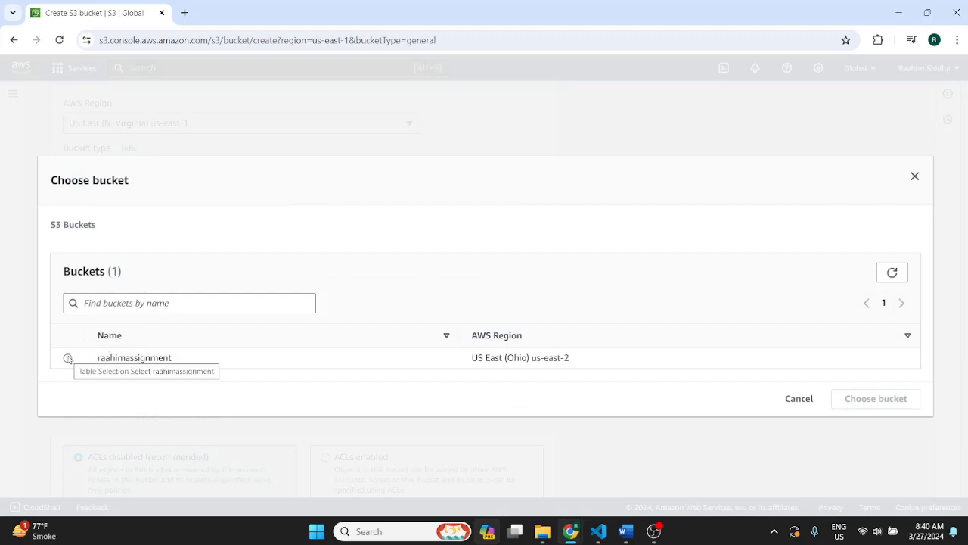
{"action": "left_click", "coordinate": [798, 398]}
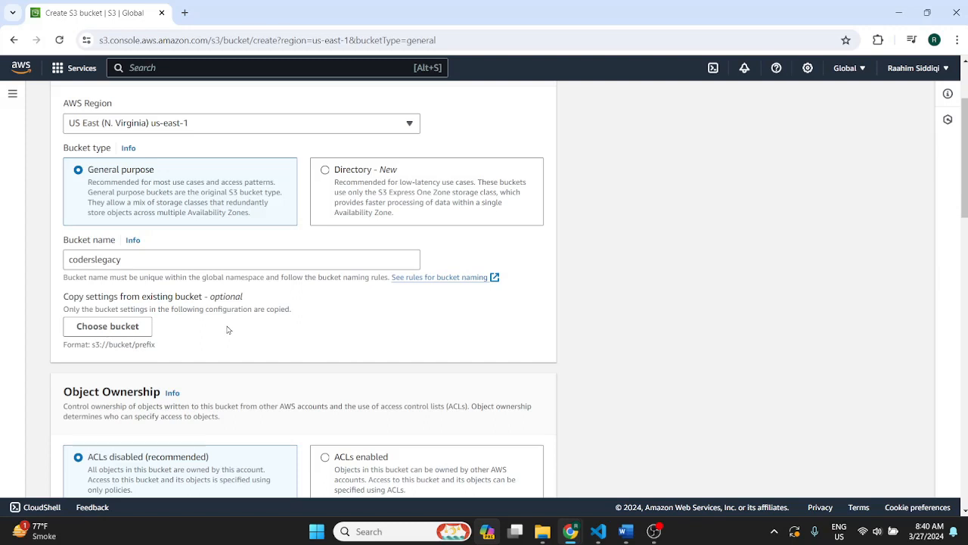
Step: Turn off 'Block all public access' and acknowledge the bucket may become public
{"action": "scroll", "scroll_direction": "down", "scroll_amount": 3}
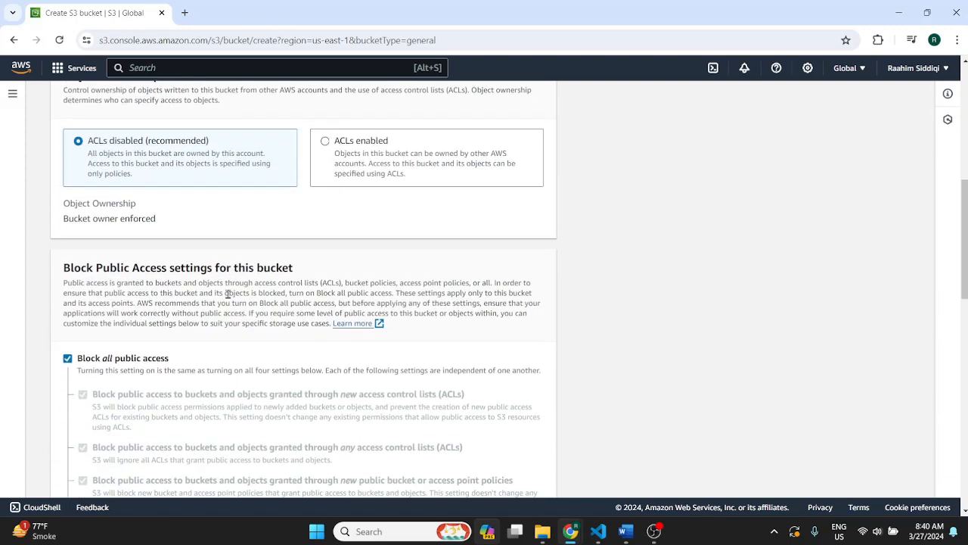
{"action": "scroll", "scroll_direction": "down", "scroll_amount": 3}
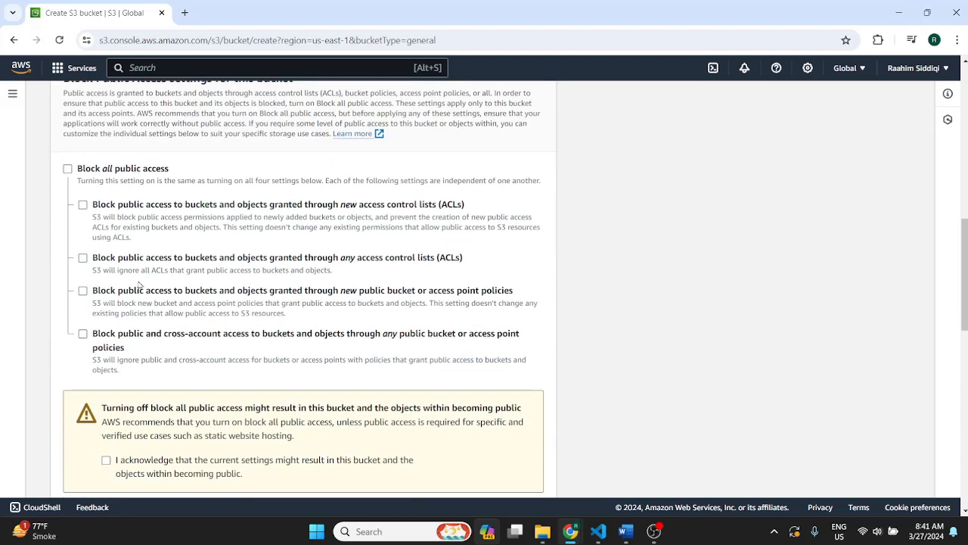
{"action": "mouse_move", "coordinate": [158, 340]}
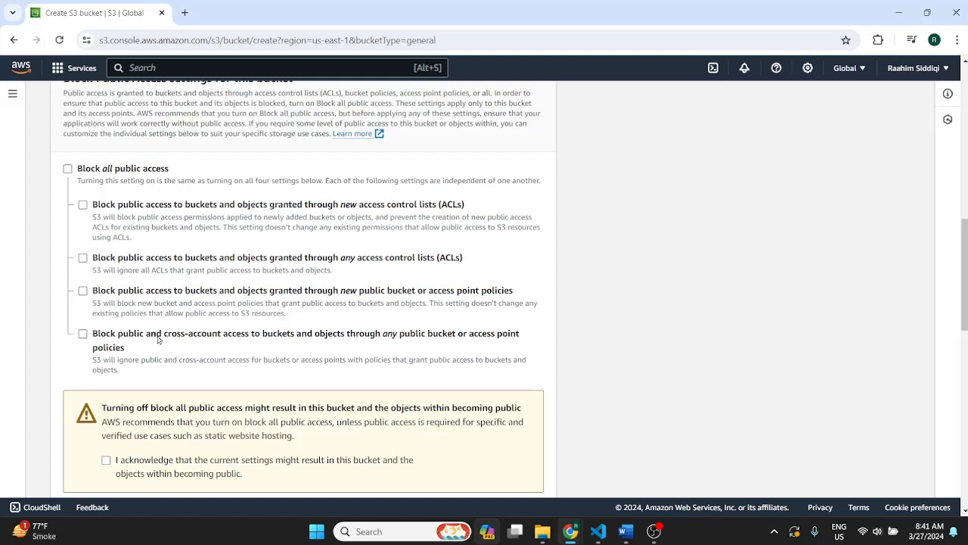
{"action": "scroll", "scroll_direction": "down", "scroll_amount": 3}
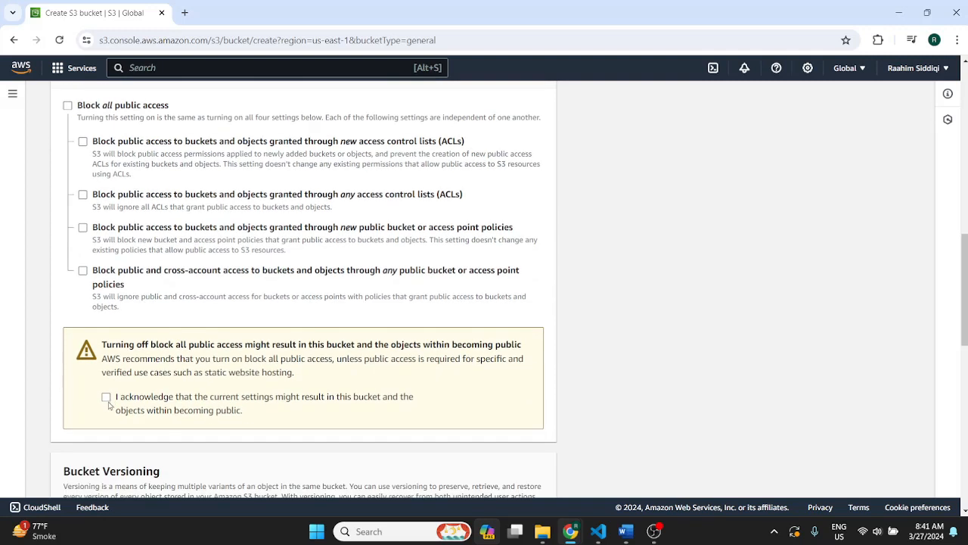
{"action": "left_click", "coordinate": [106, 397]}
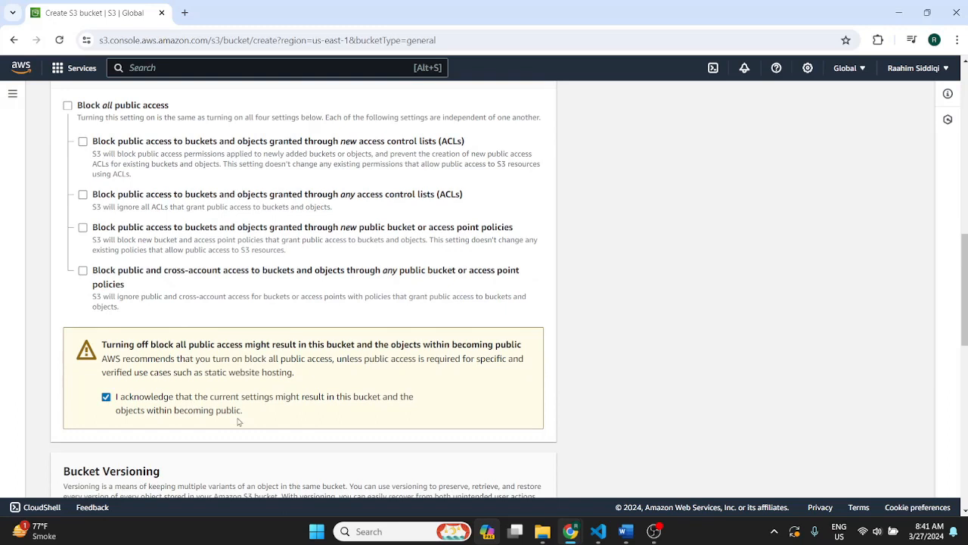
{"action": "mouse_move", "coordinate": [239, 422]}
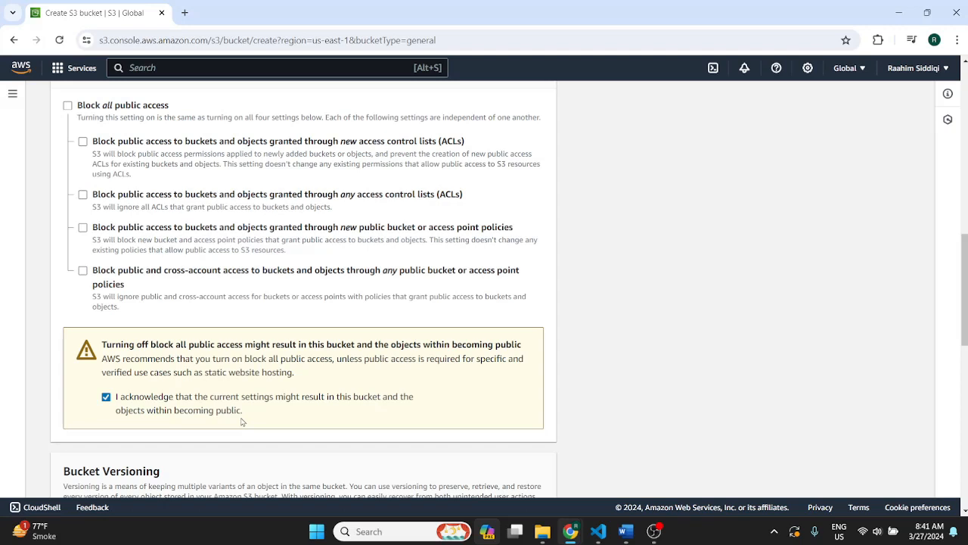
{"action": "mouse_move", "coordinate": [144, 217]}
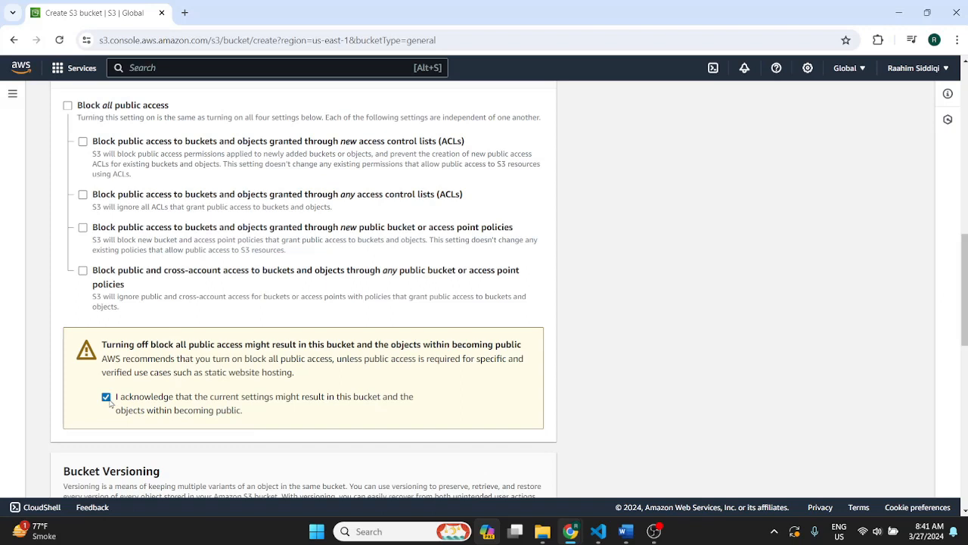
{"action": "scroll", "scroll_direction": "down", "scroll_amount": 3}
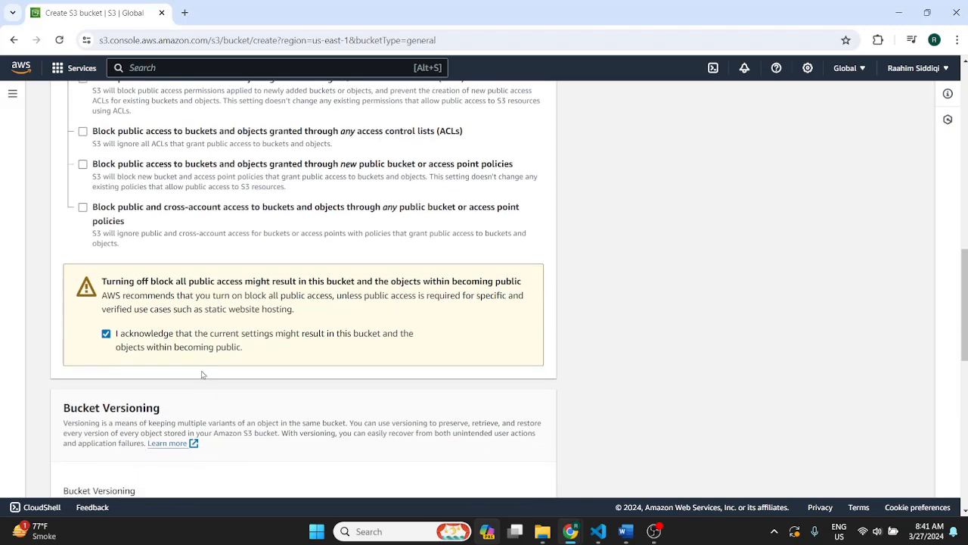
{"action": "mouse_move", "coordinate": [290, 372]}
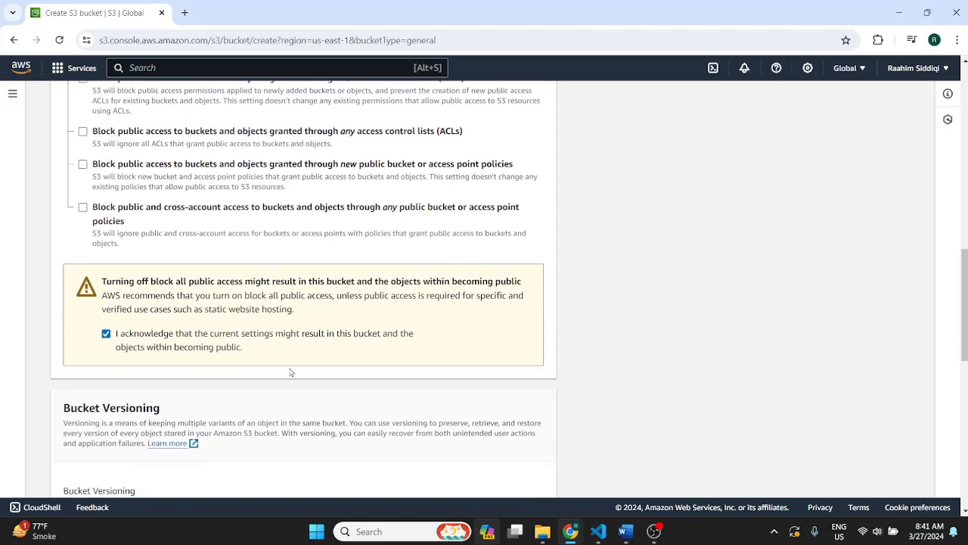
{"action": "mouse_move", "coordinate": [305, 333]}
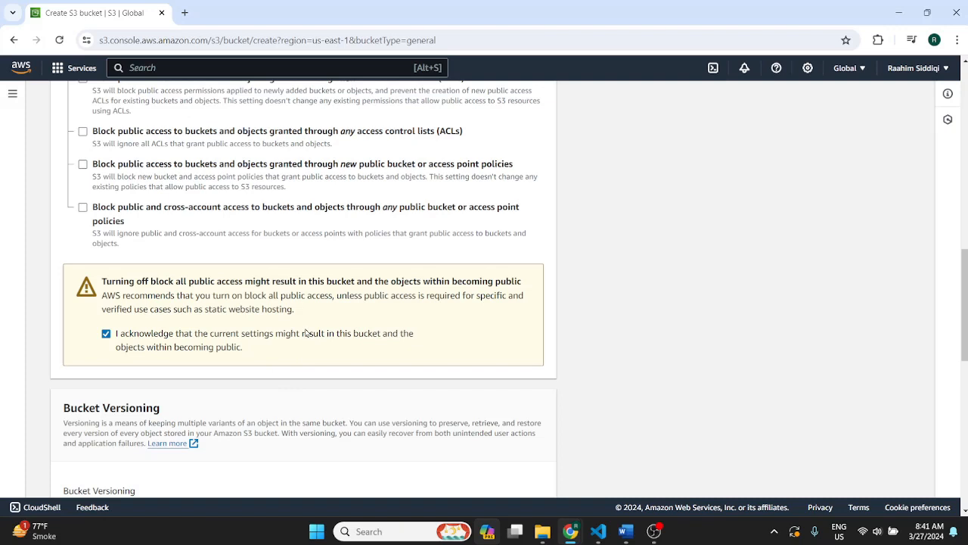
{"action": "scroll", "scroll_direction": "down", "scroll_amount": 3}
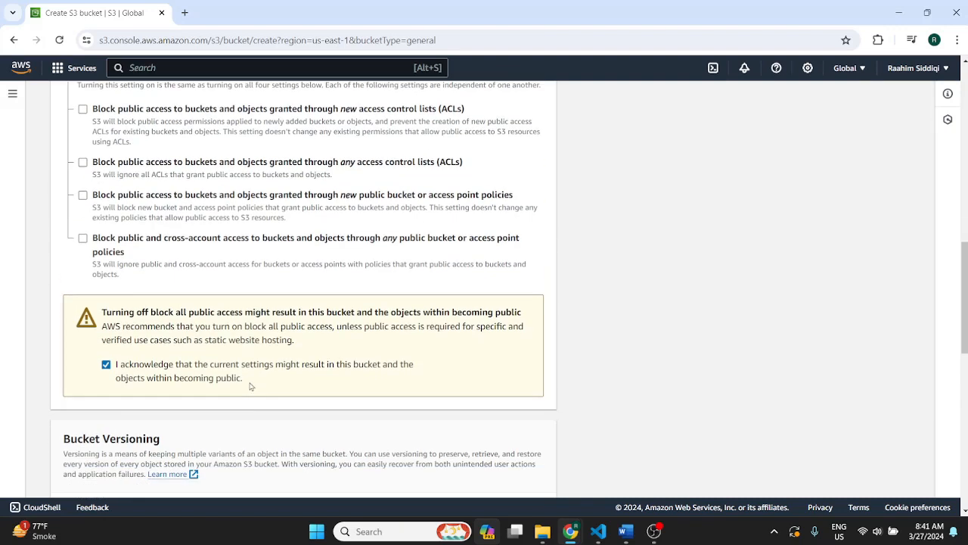
Step: Submit the form to create the coderslegacy bucket in us-east-1
{"action": "scroll", "scroll_direction": "down", "scroll_amount": 3}
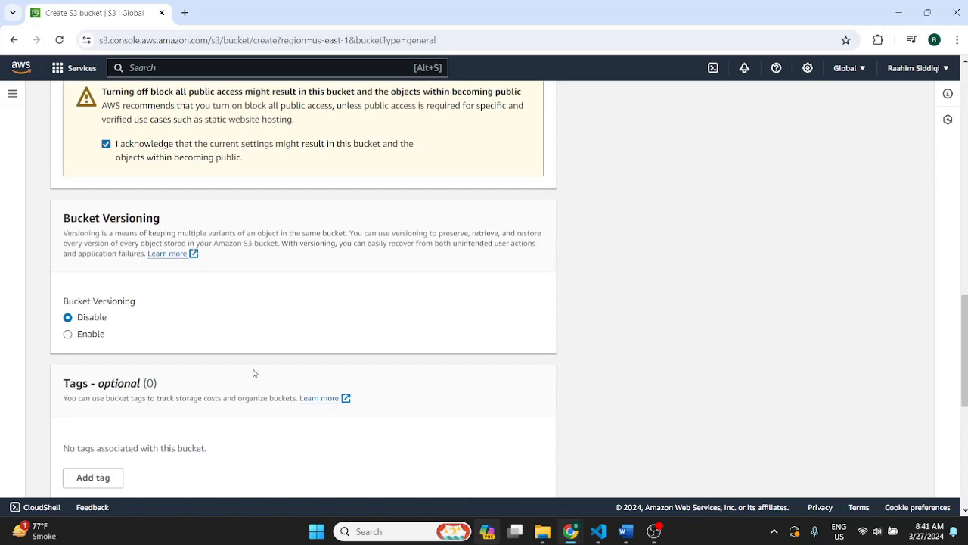
{"action": "scroll", "scroll_direction": "down", "scroll_amount": 3}
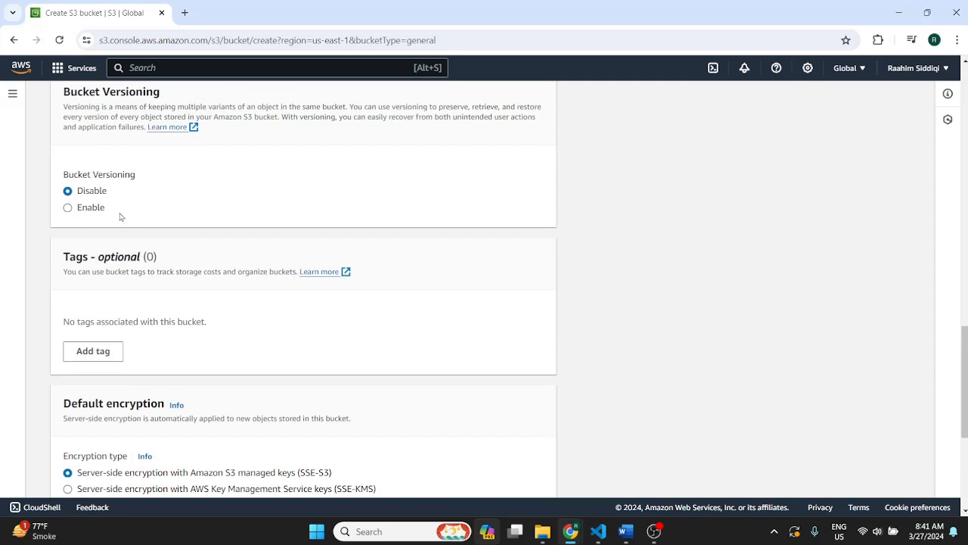
{"action": "scroll", "scroll_direction": "down", "scroll_amount": 3}
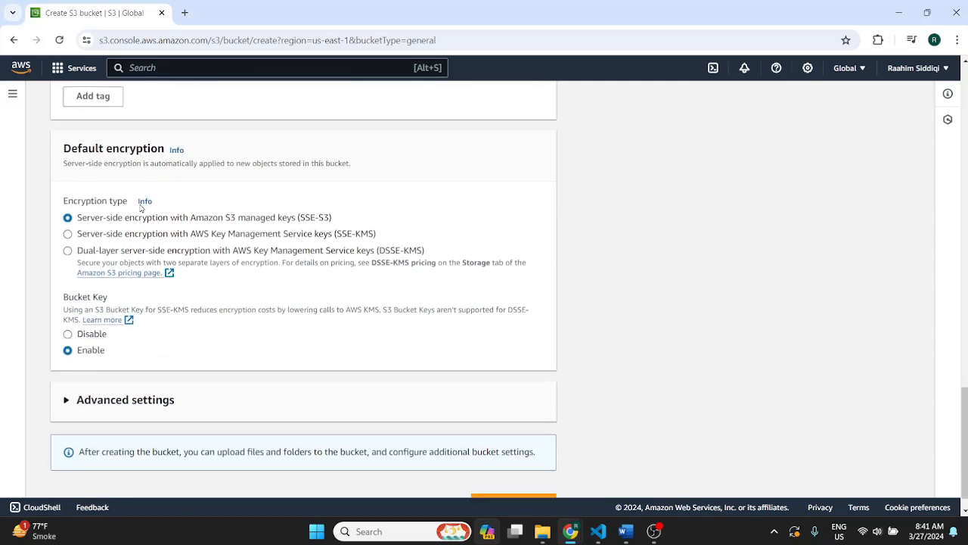
{"action": "scroll", "scroll_direction": "down", "scroll_amount": 3}
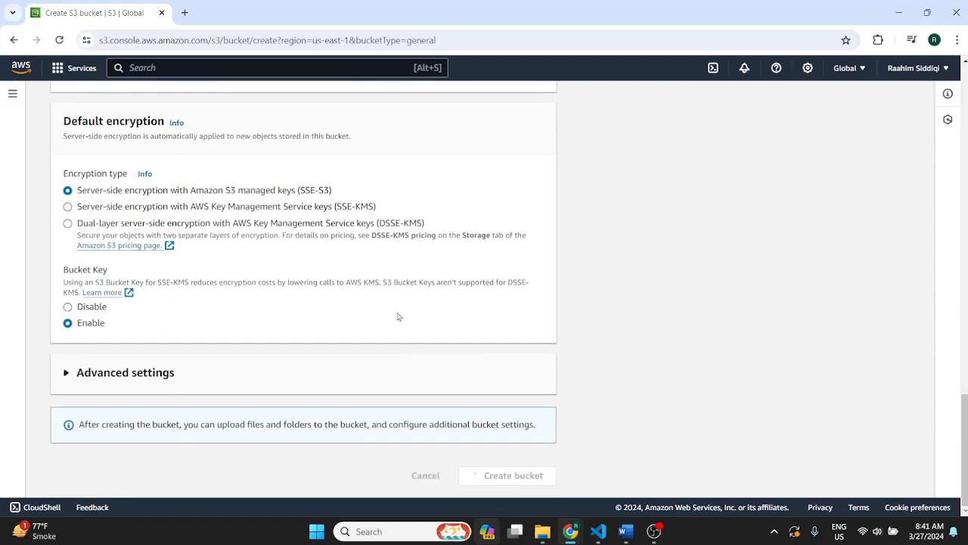
{"action": "left_click", "coordinate": [513, 475]}
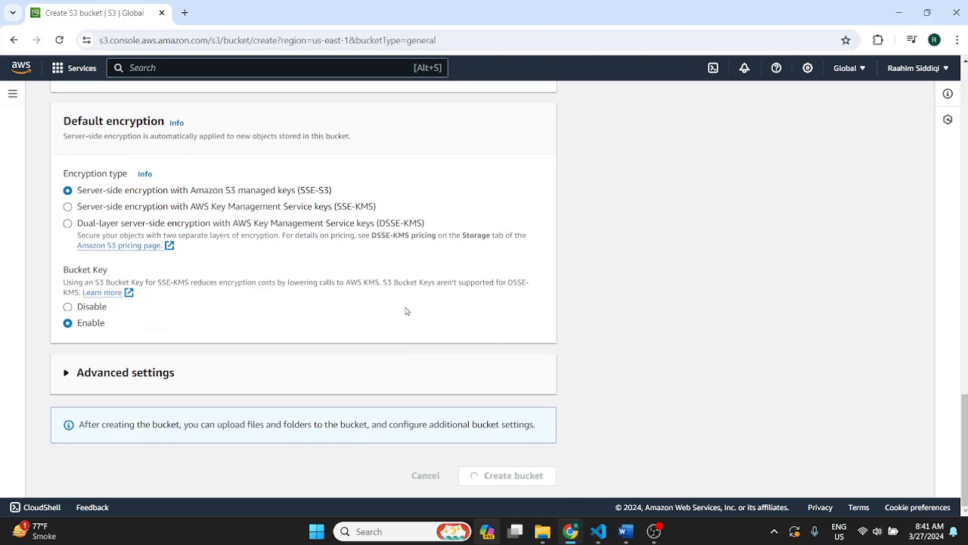
{"action": "left_click", "coordinate": [506, 475]}
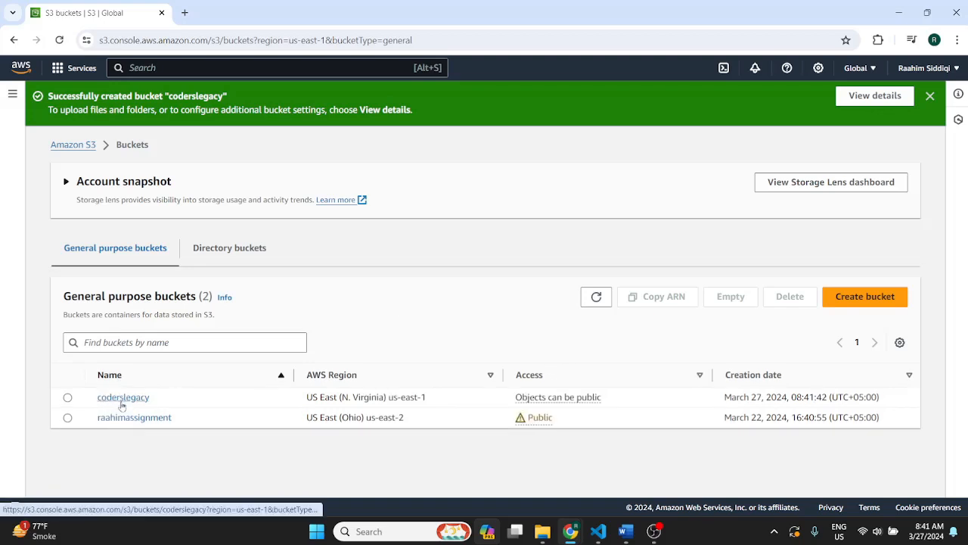
Step: Open coderslegacy and add error.html, index.html, LICENSE.MD and README.MD to an upload
{"action": "left_click", "coordinate": [122, 396]}
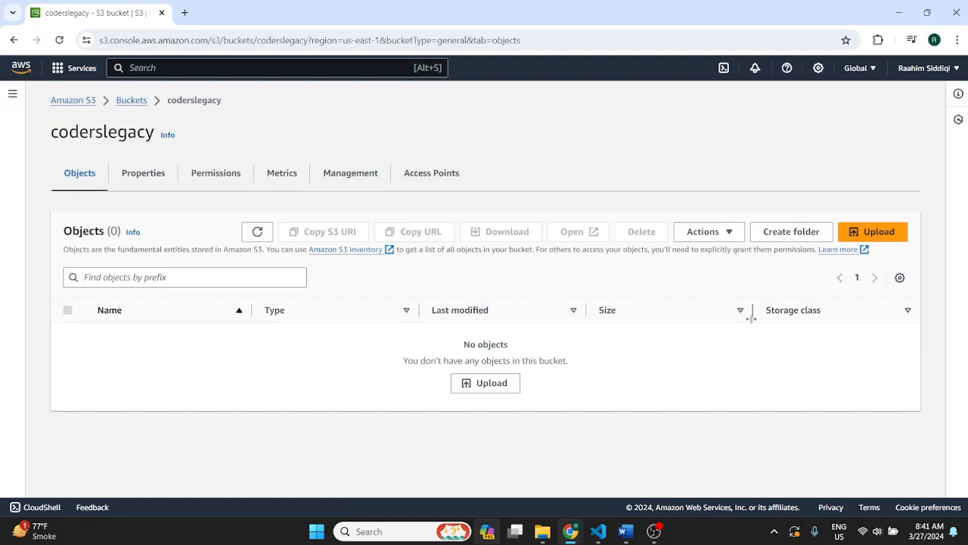
{"action": "left_click", "coordinate": [873, 232]}
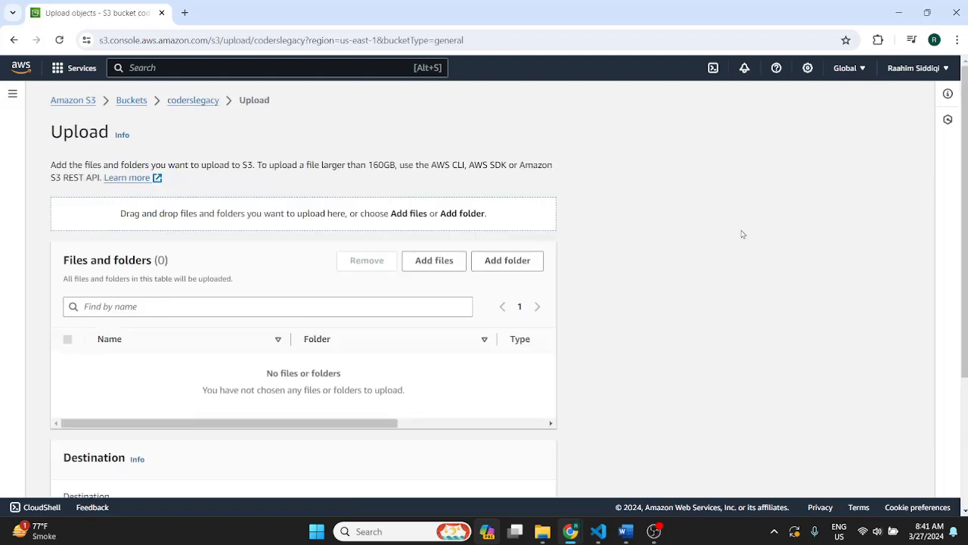
{"action": "mouse_move", "coordinate": [434, 261]}
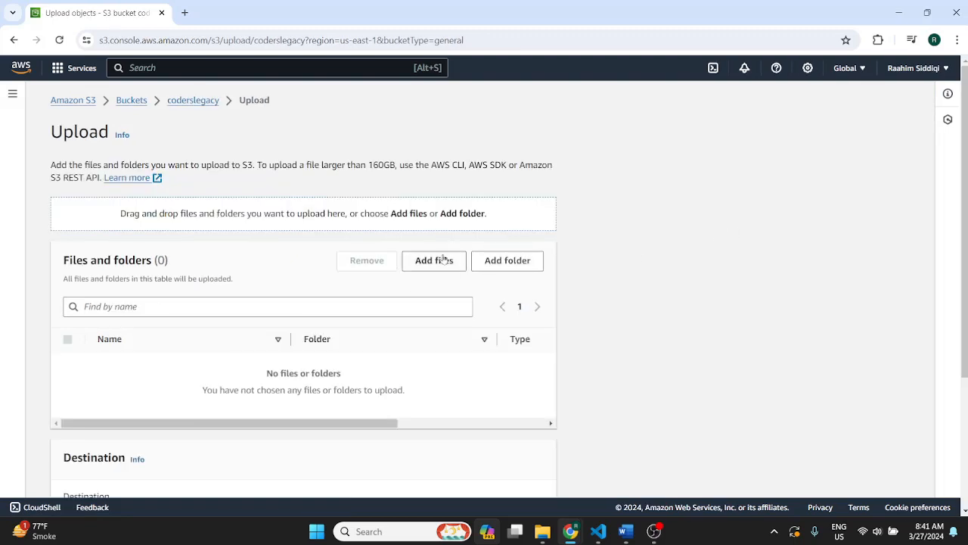
{"action": "left_click", "coordinate": [433, 260]}
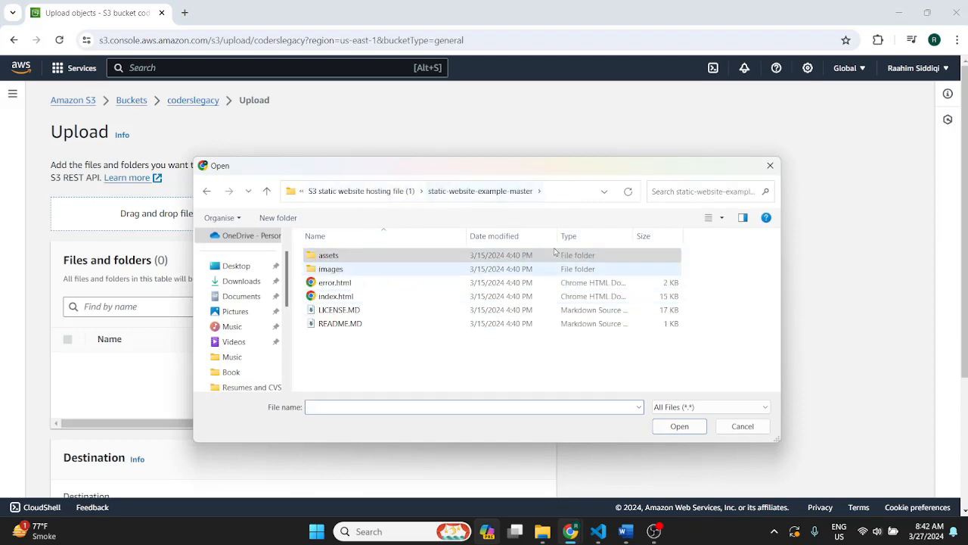
{"action": "left_click", "coordinate": [339, 323]}
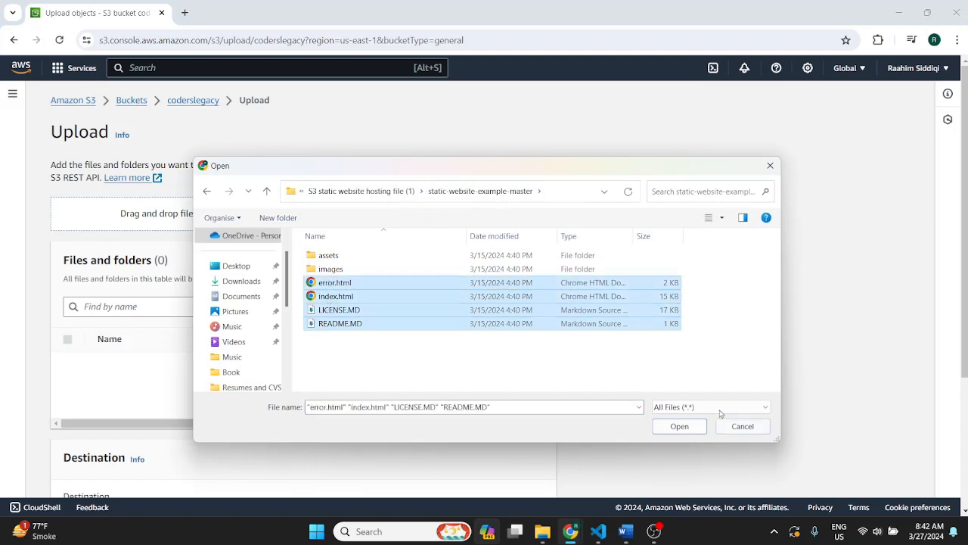
{"action": "left_click", "coordinate": [678, 426]}
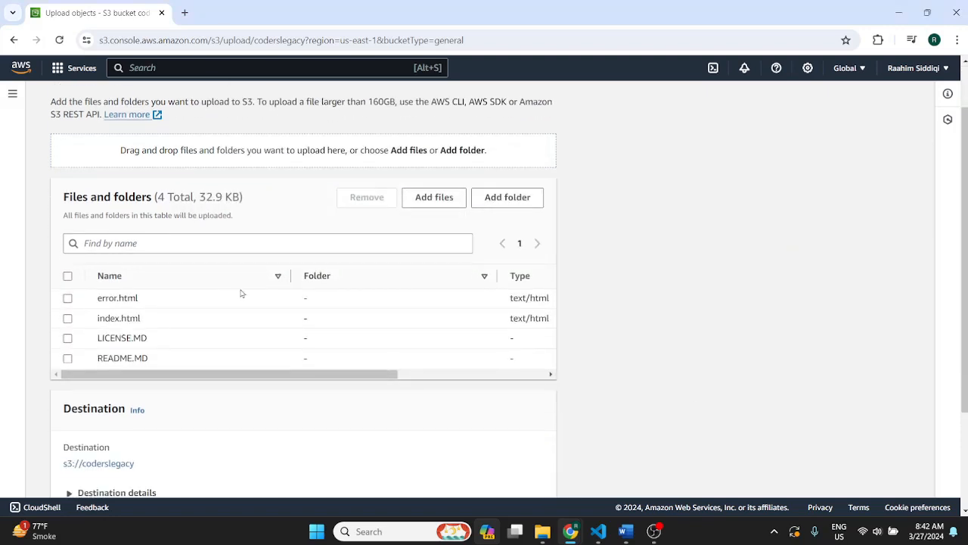
Step: Add the assets and images folders, bringing the upload queue to 44 items
{"action": "left_click", "coordinate": [507, 197]}
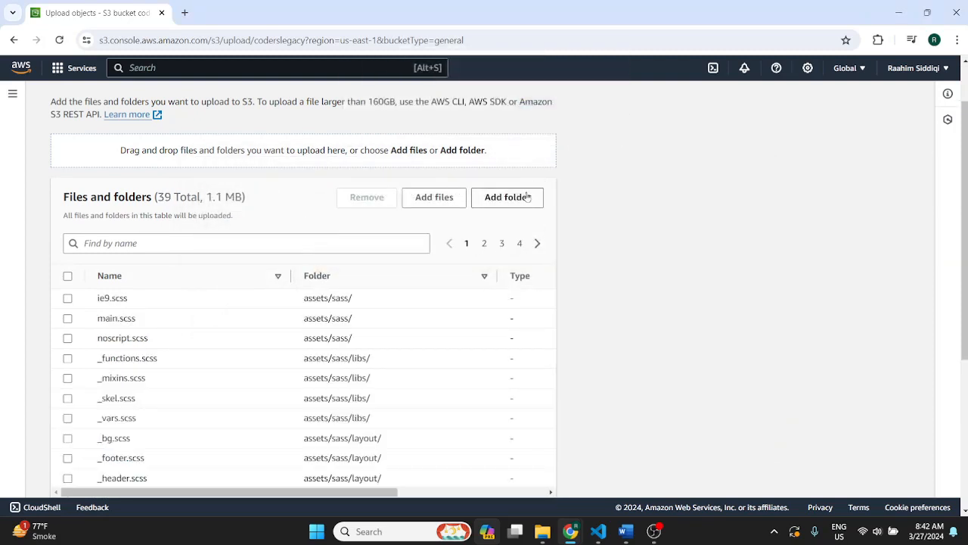
{"action": "left_click", "coordinate": [507, 196]}
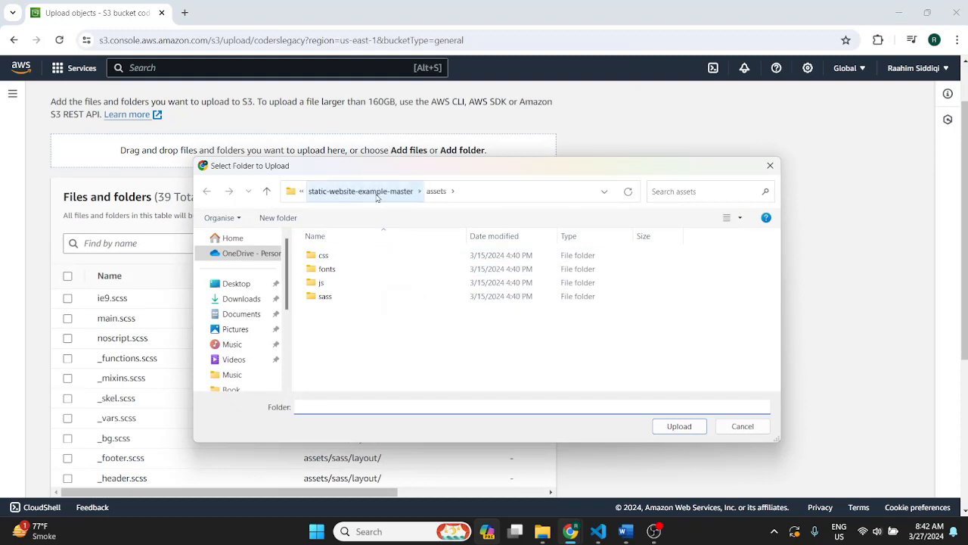
{"action": "left_click", "coordinate": [678, 426]}
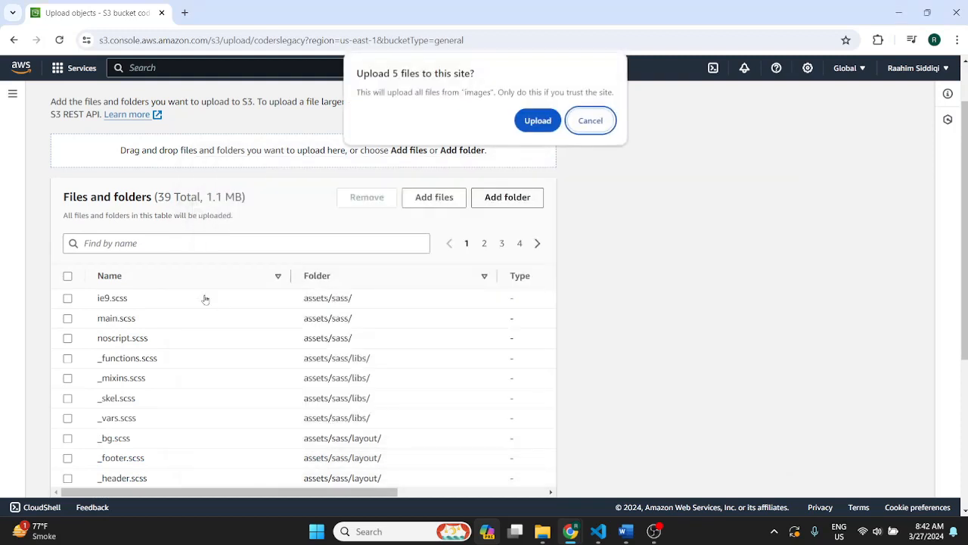
{"action": "left_click", "coordinate": [537, 121]}
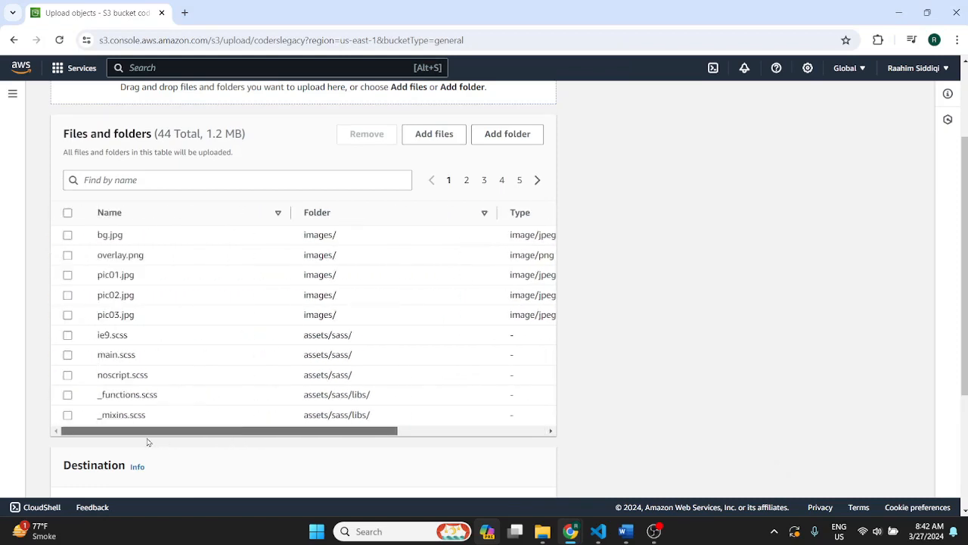
{"action": "left_click", "coordinate": [507, 134]}
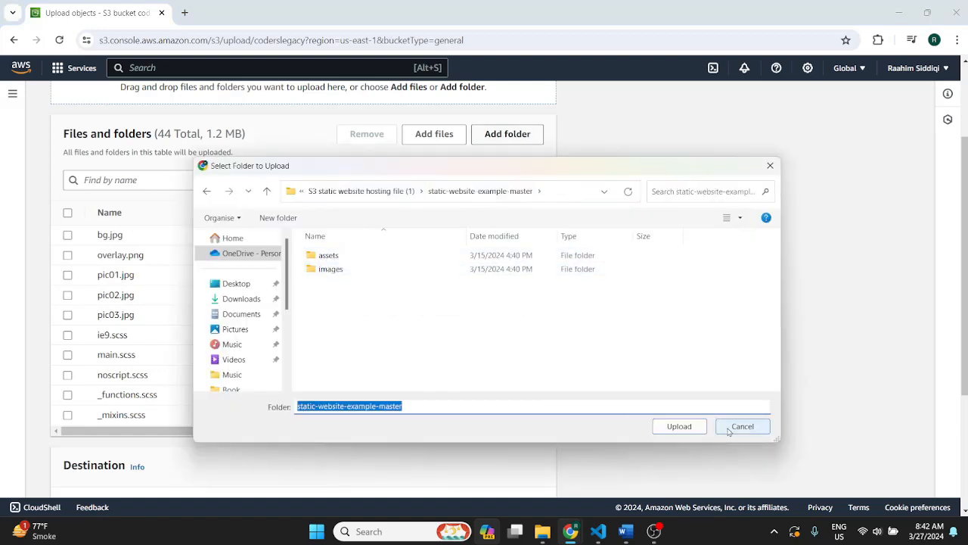
{"action": "double_click", "coordinate": [330, 268]}
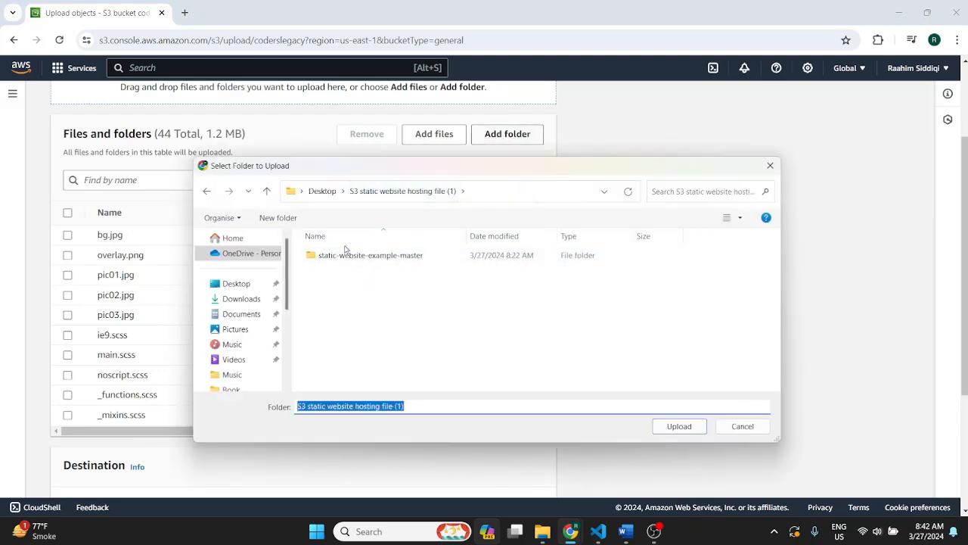
{"action": "left_click", "coordinate": [370, 255]}
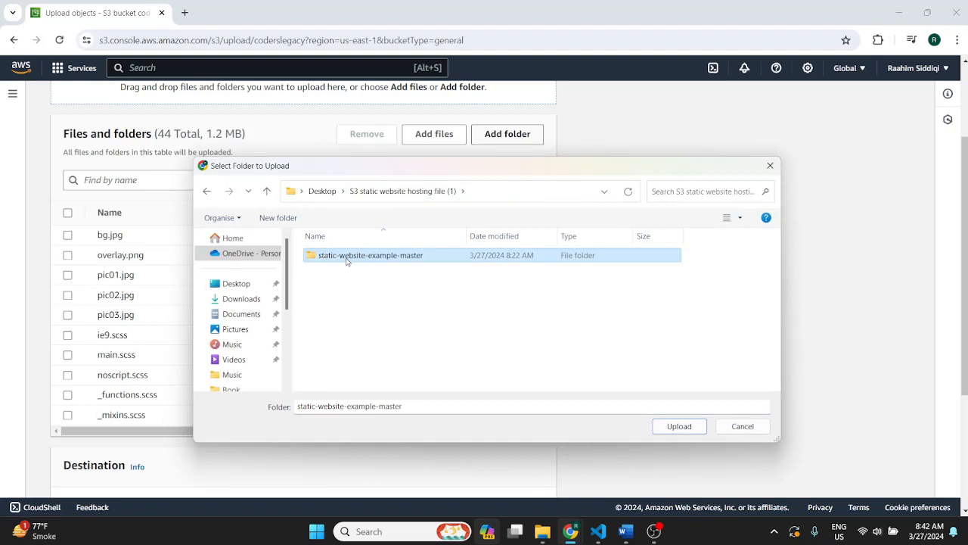
{"action": "mouse_move", "coordinate": [348, 262]}
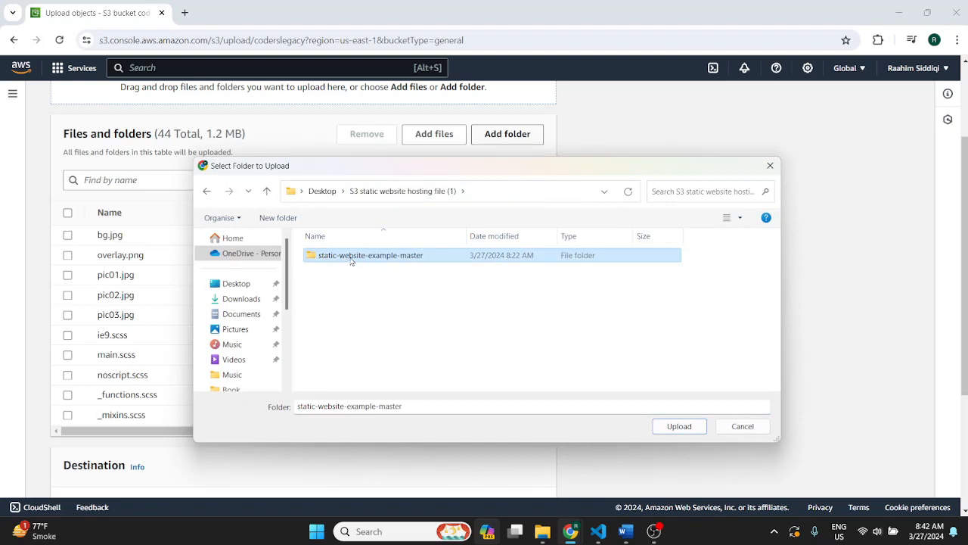
{"action": "left_click", "coordinate": [679, 426]}
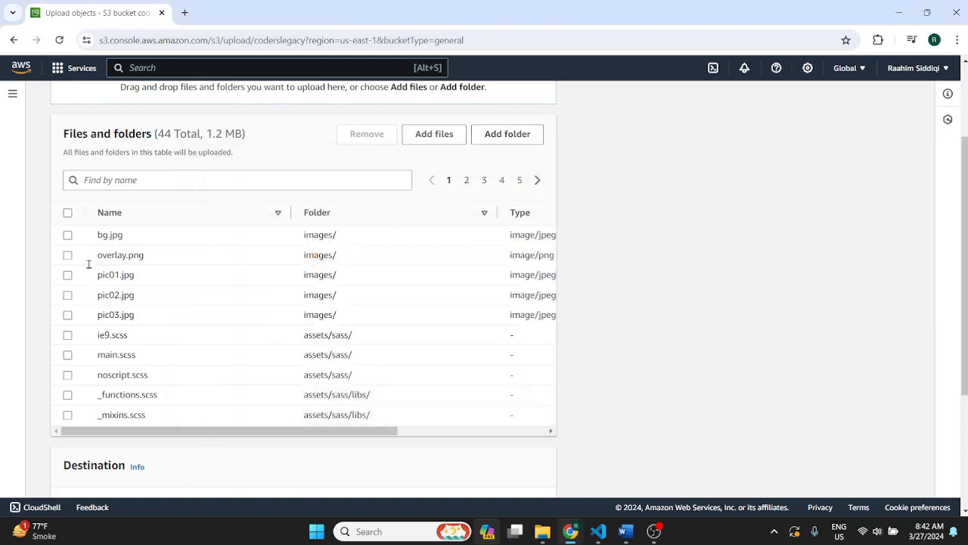
{"action": "scroll", "scroll_direction": "down", "scroll_amount": 3}
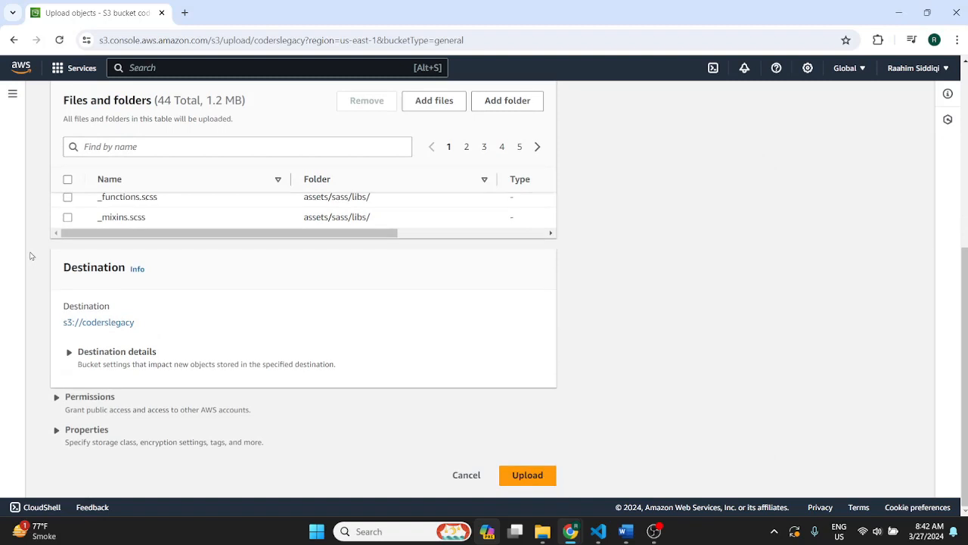
{"action": "mouse_move", "coordinate": [118, 424]}
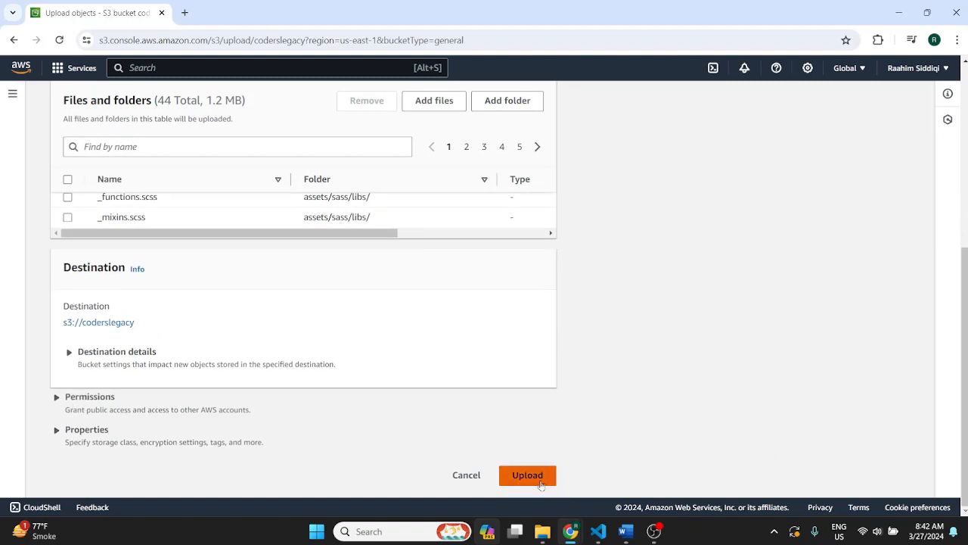
Step: Upload the queued items and confirm coderslegacy lists its six objects
{"action": "left_click", "coordinate": [527, 475]}
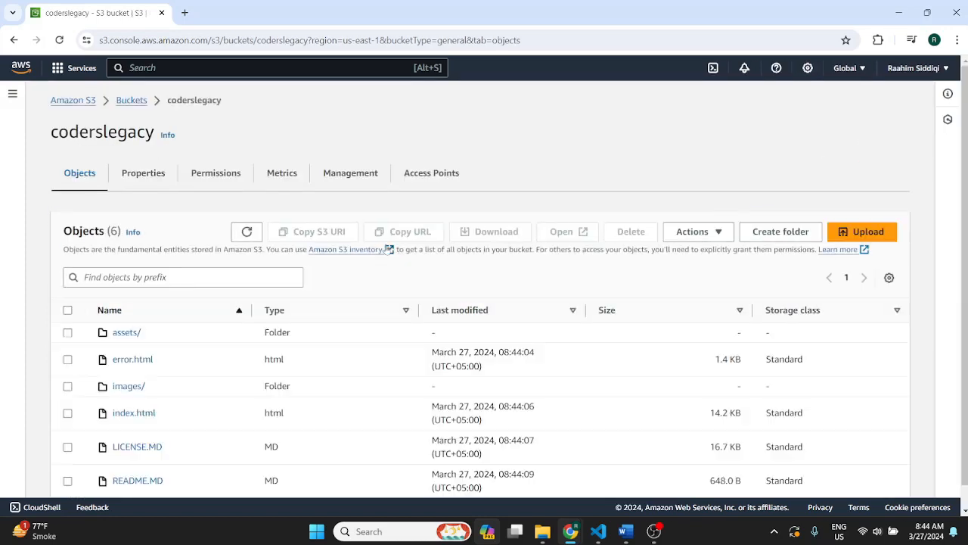
{"action": "scroll", "scroll_direction": "down", "scroll_amount": 3}
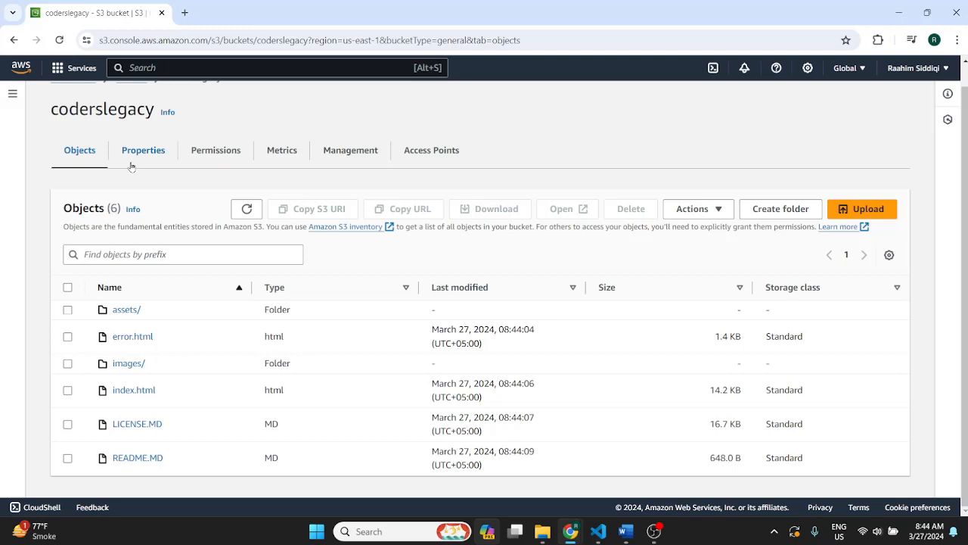
Step: Enter index.html as index document and error.html as error document in static website hosting
{"action": "left_click", "coordinate": [143, 150]}
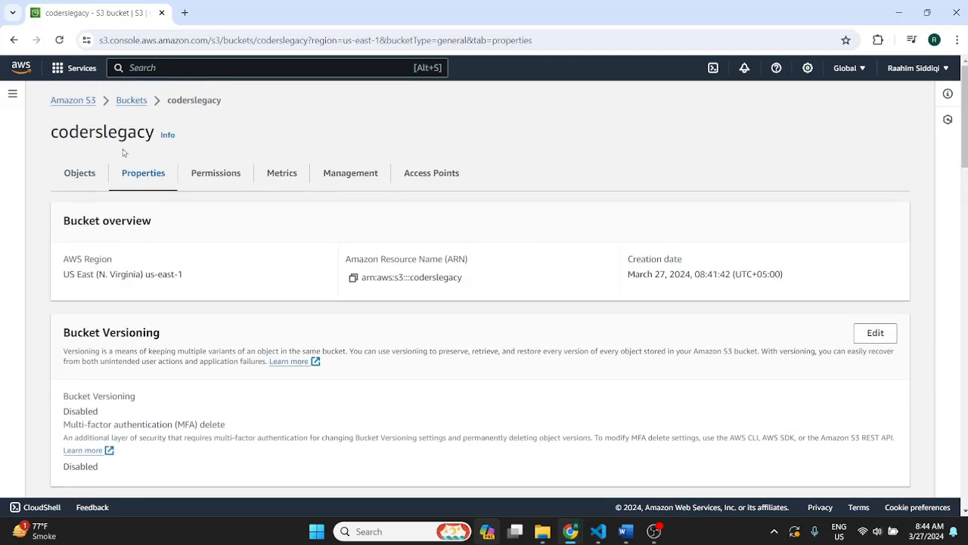
{"action": "scroll", "scroll_direction": "down", "scroll_amount": 3}
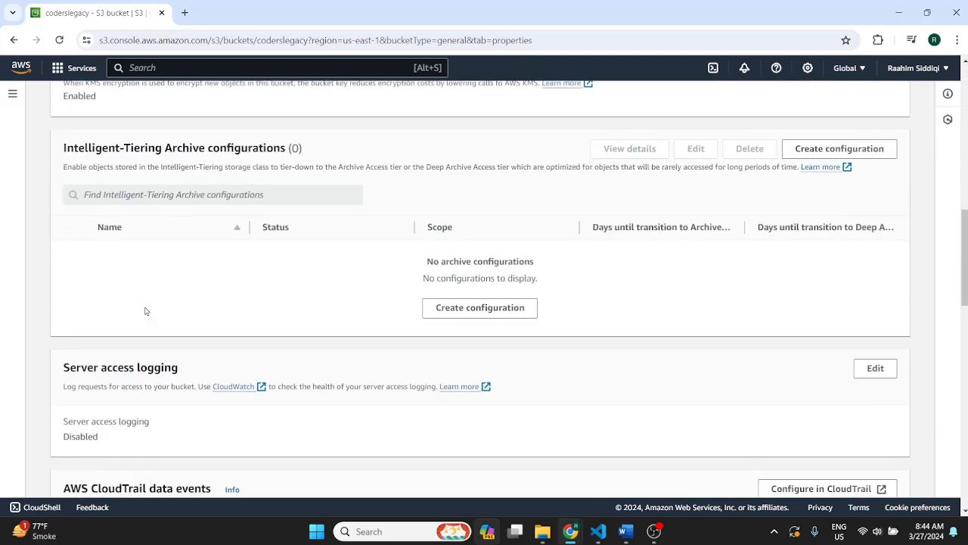
{"action": "scroll", "scroll_direction": "down", "scroll_amount": 3}
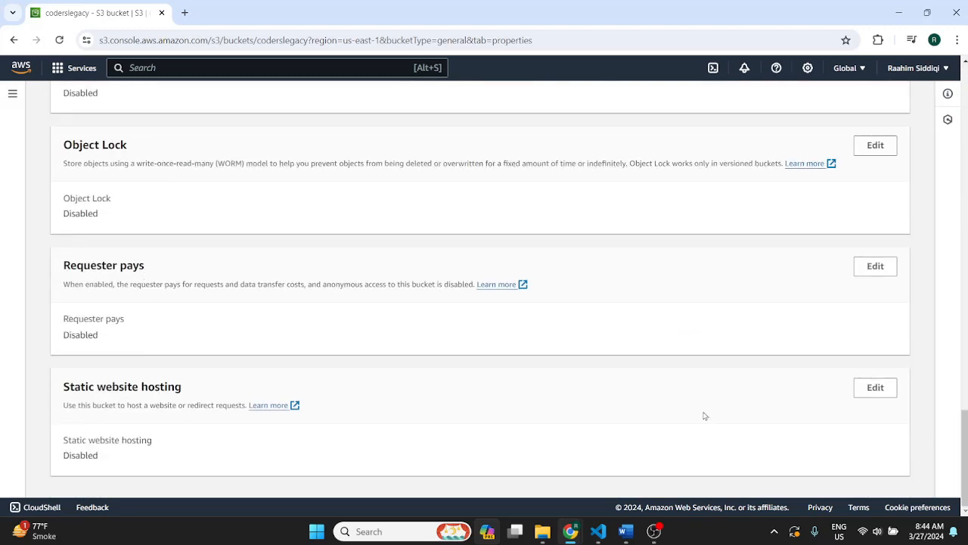
{"action": "left_click", "coordinate": [875, 387]}
{"action": "type", "text": "i"}
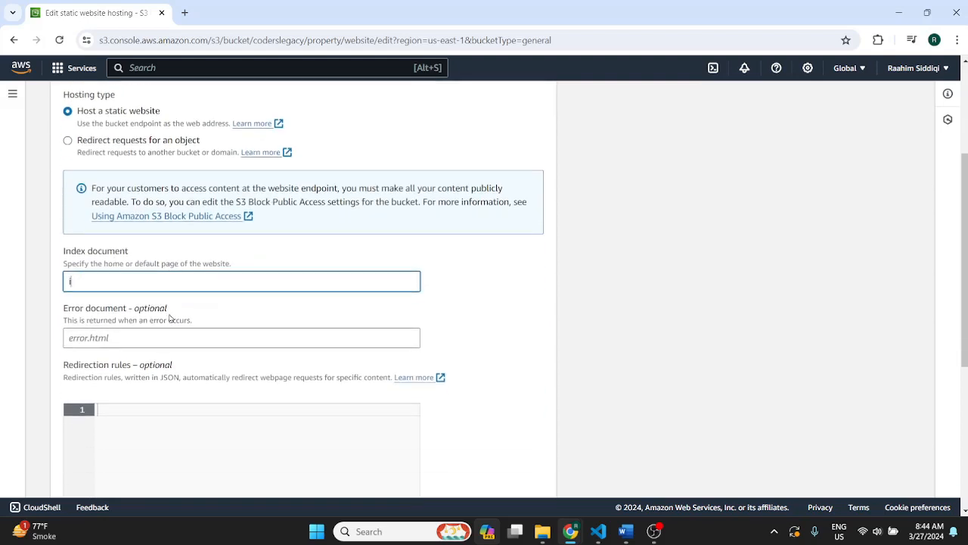
{"action": "type", "text": "ndex.html"}
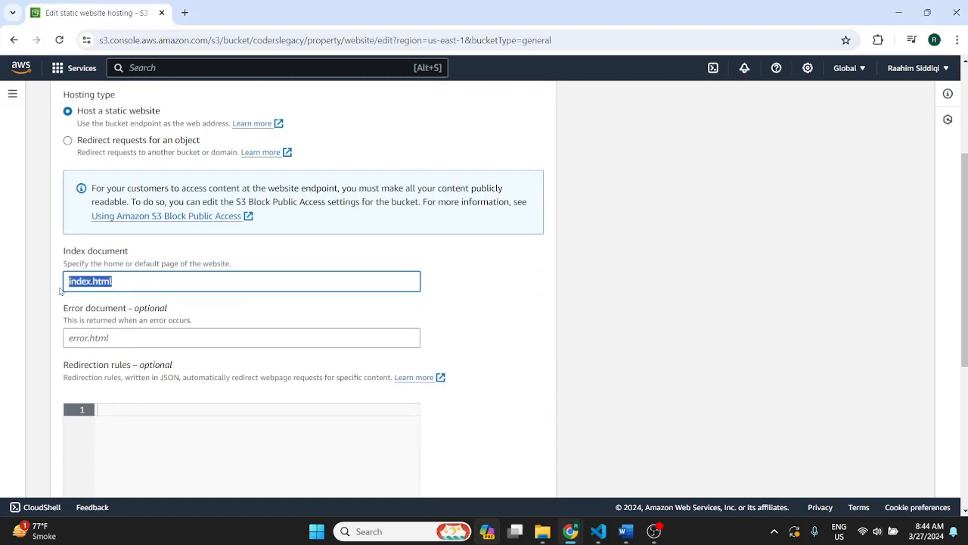
{"action": "left_click", "coordinate": [241, 338]}
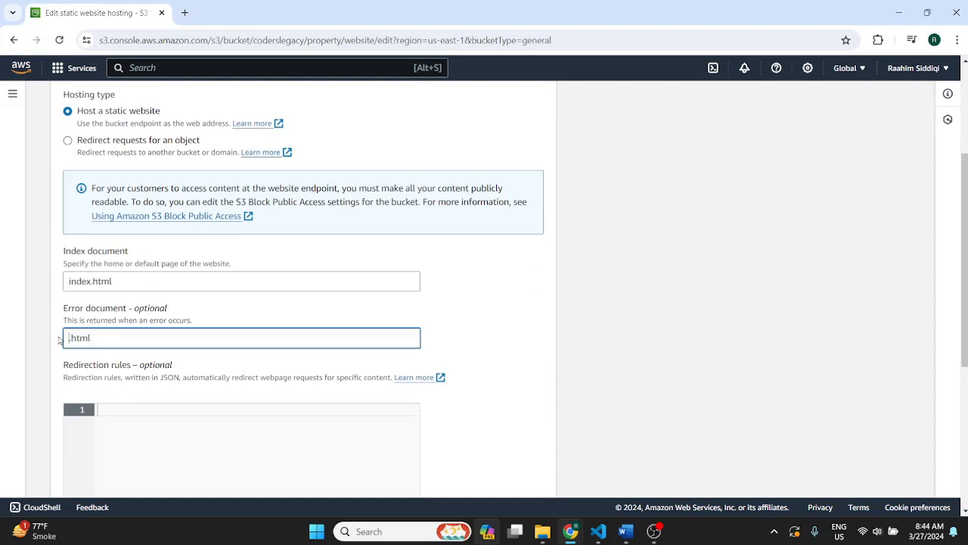
{"action": "type", "text": "error.html"}
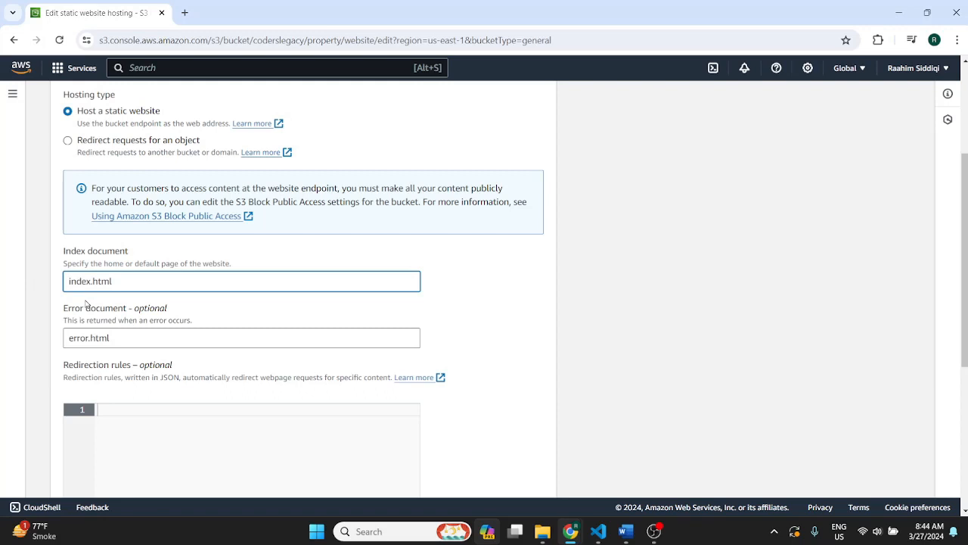
{"action": "type", "text": "folder"}
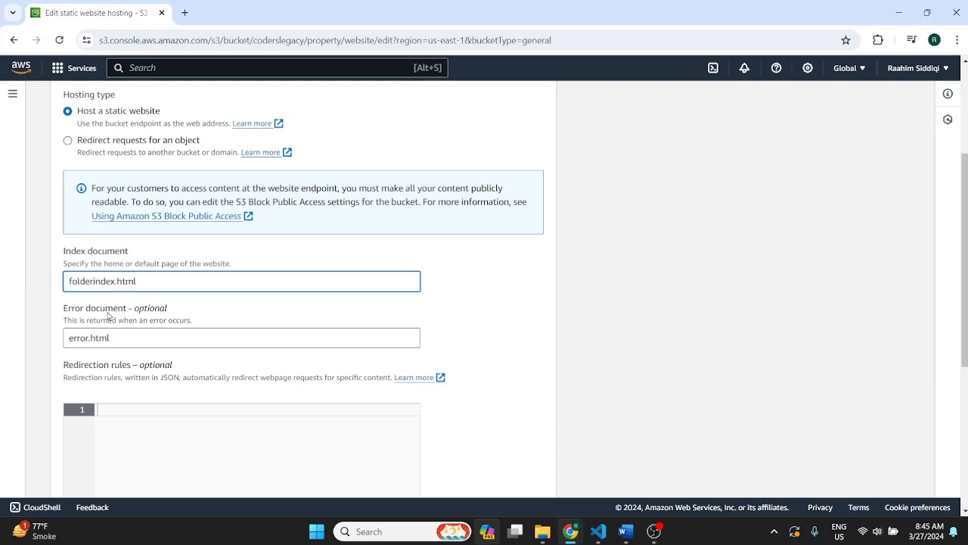
{"action": "type", "text": "index.html"}
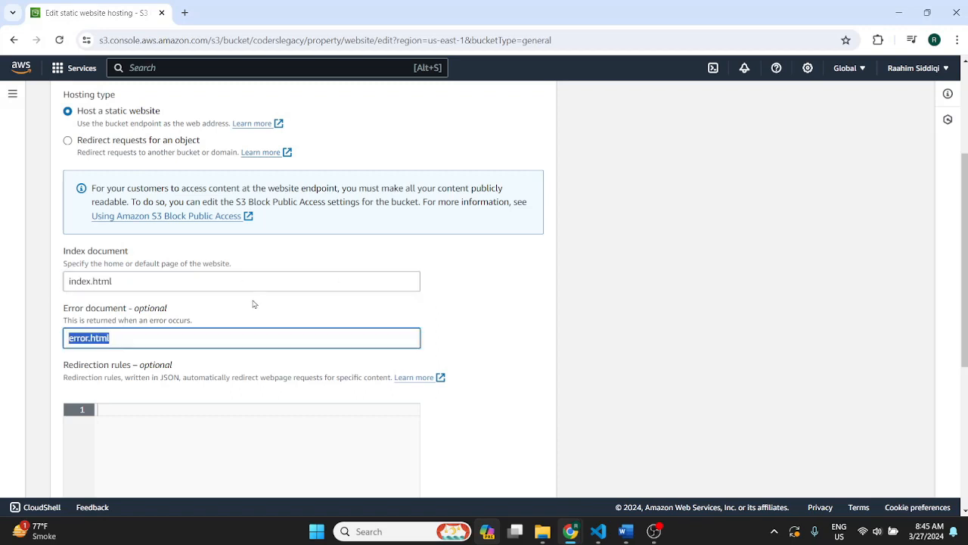
{"action": "scroll", "scroll_direction": "down", "scroll_amount": 3}
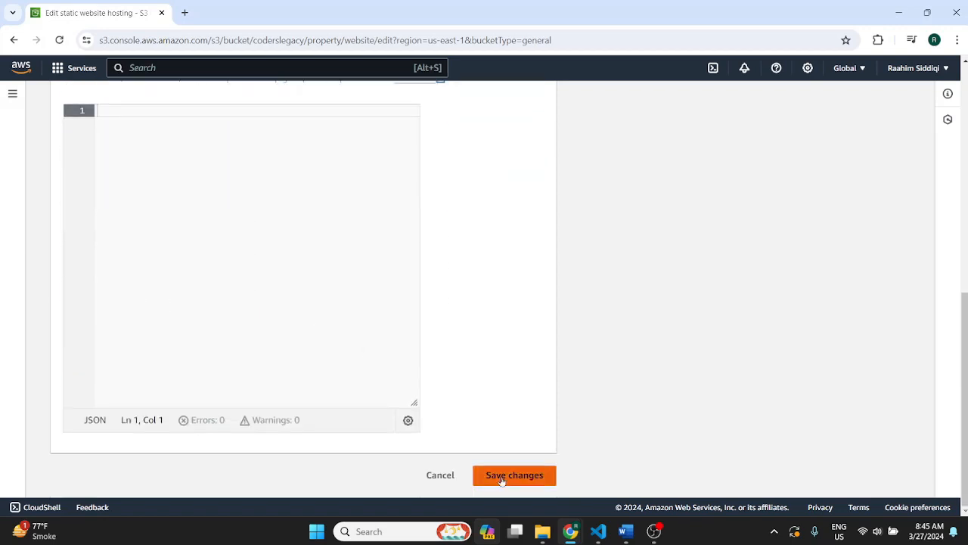
Step: Save the hosting settings and check the website endpoint, which returns 403 Forbidden
{"action": "left_click", "coordinate": [514, 475]}
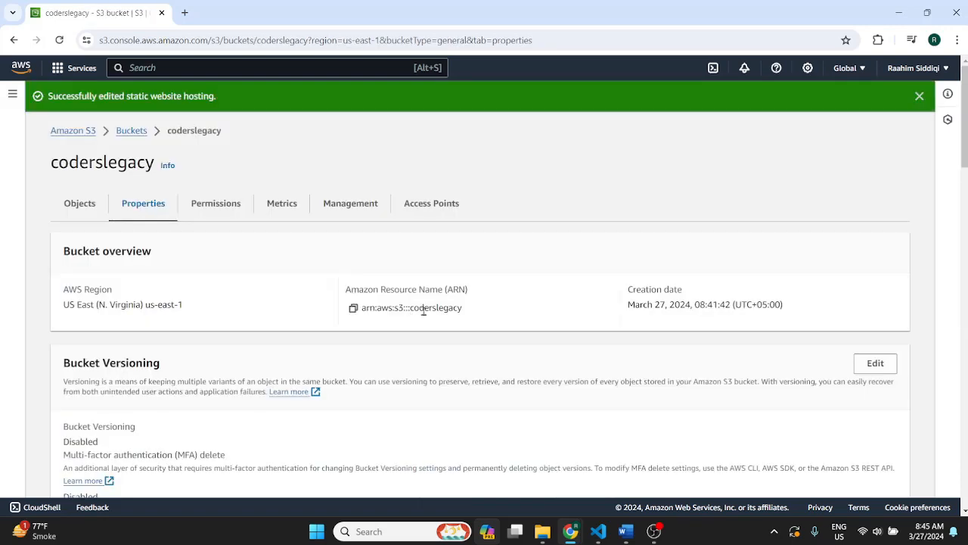
{"action": "scroll", "scroll_direction": "down", "scroll_amount": 3}
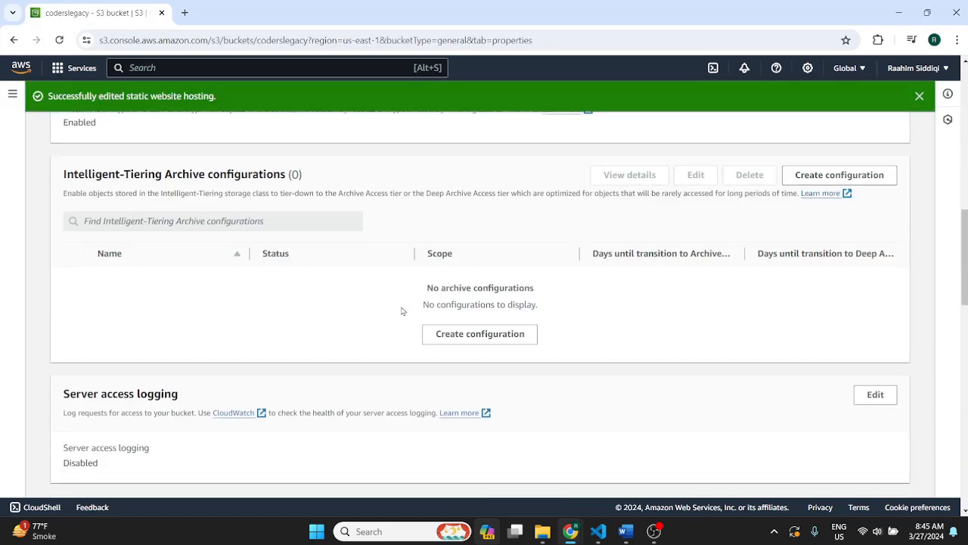
{"action": "scroll", "scroll_direction": "down", "scroll_amount": 3}
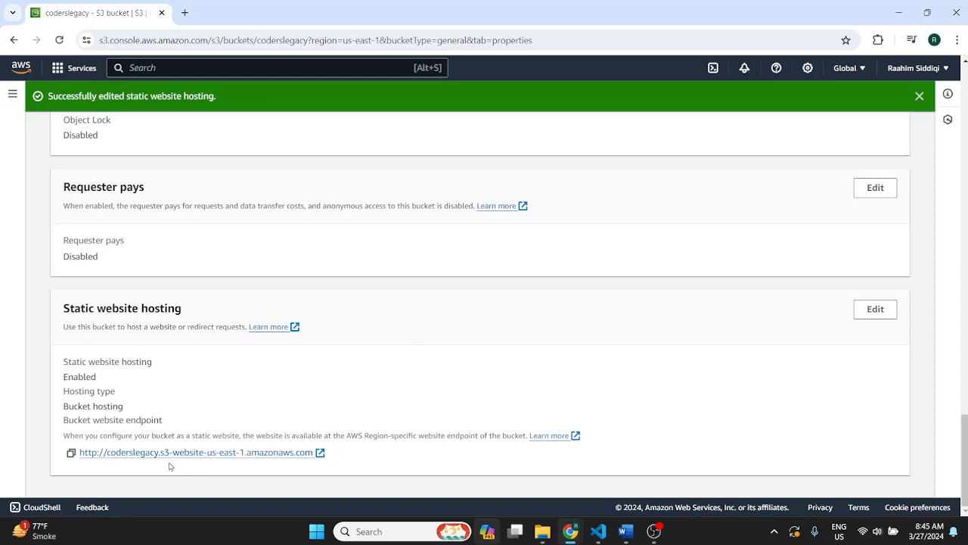
{"action": "left_click", "coordinate": [195, 451]}
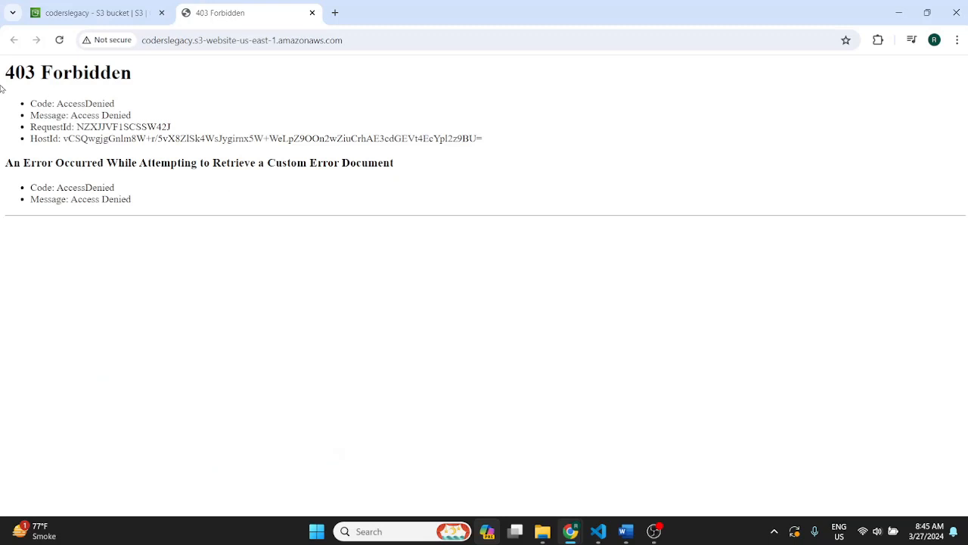
{"action": "left_click", "coordinate": [91, 13]}
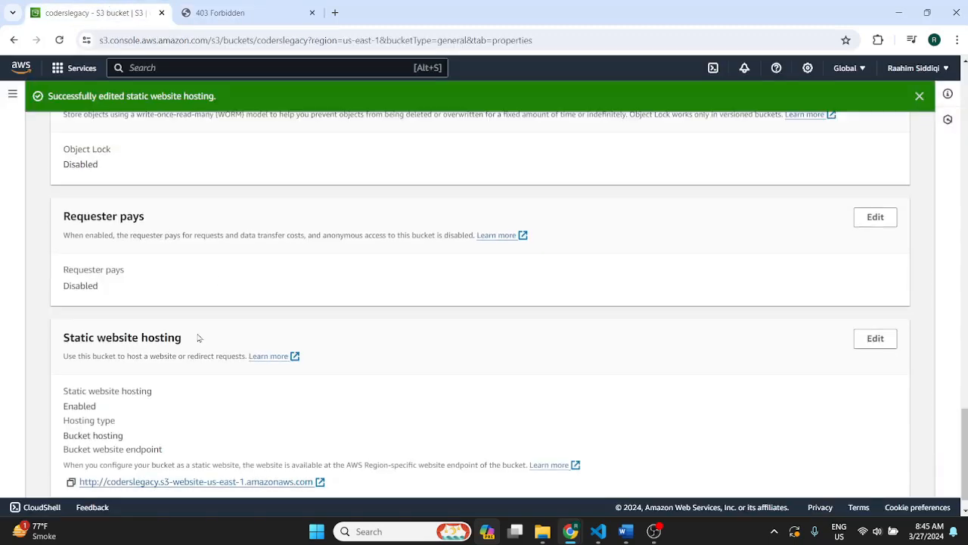
{"action": "scroll", "scroll_direction": "up", "scroll_amount": 3}
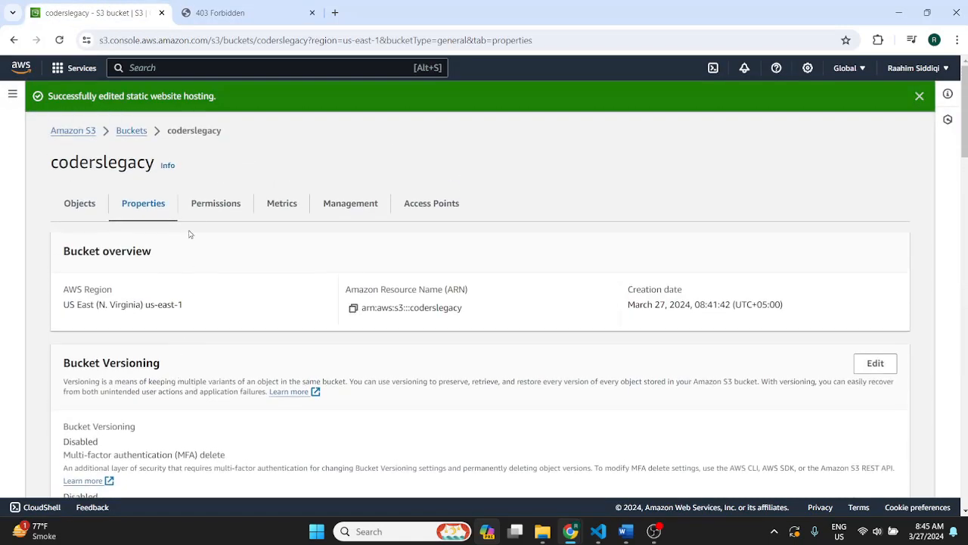
Step: Edit the coderslegacy bucket policy from Permissions and add a new statement
{"action": "left_click", "coordinate": [215, 203]}
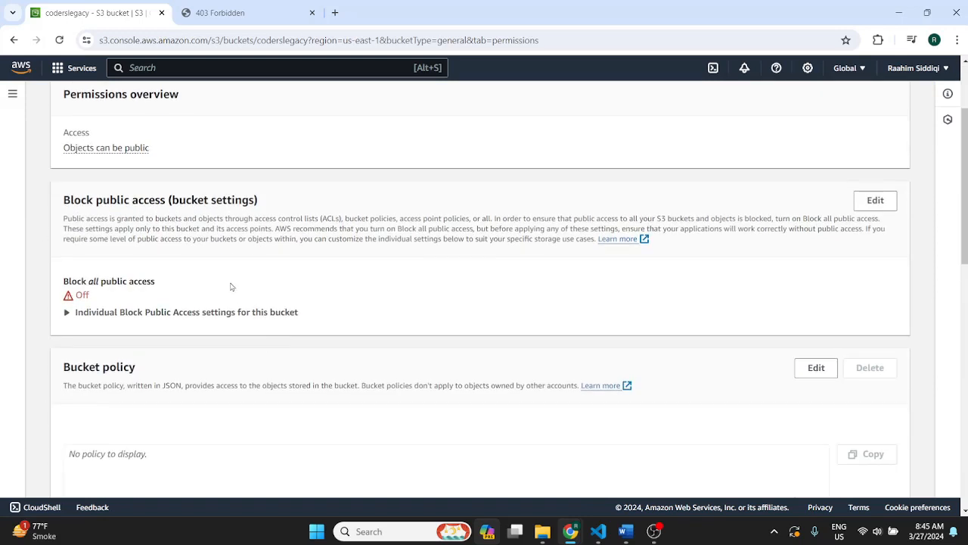
{"action": "scroll", "scroll_direction": "down", "scroll_amount": 3}
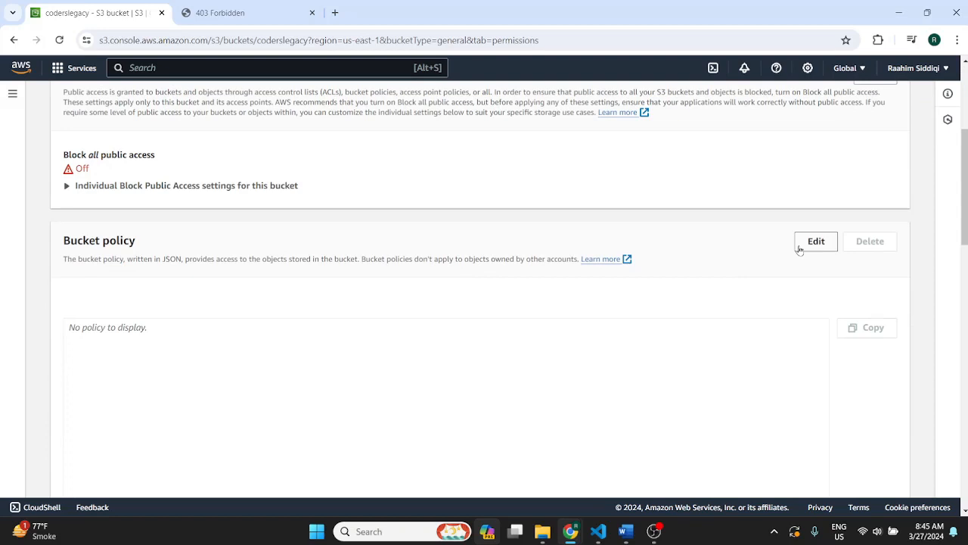
{"action": "left_click", "coordinate": [815, 240]}
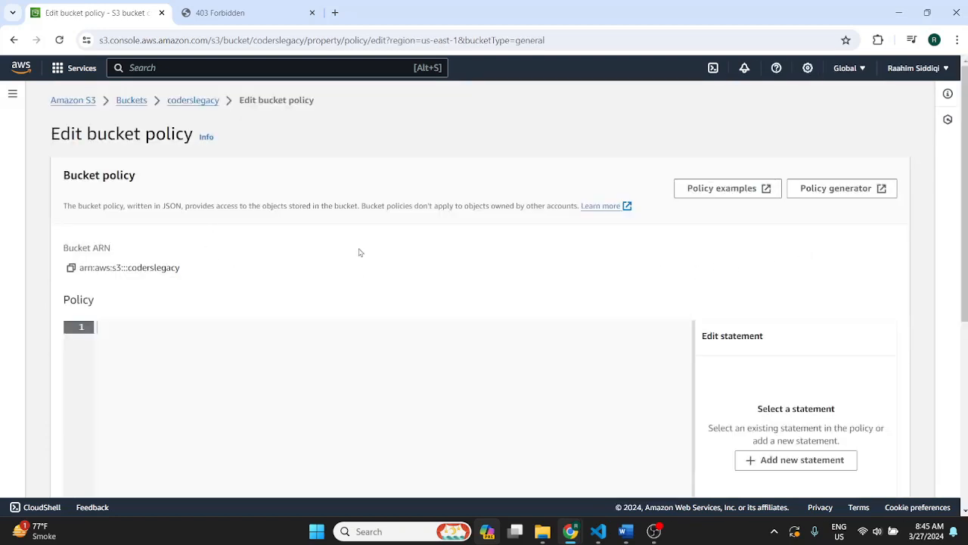
{"action": "scroll", "scroll_direction": "down", "scroll_amount": 3}
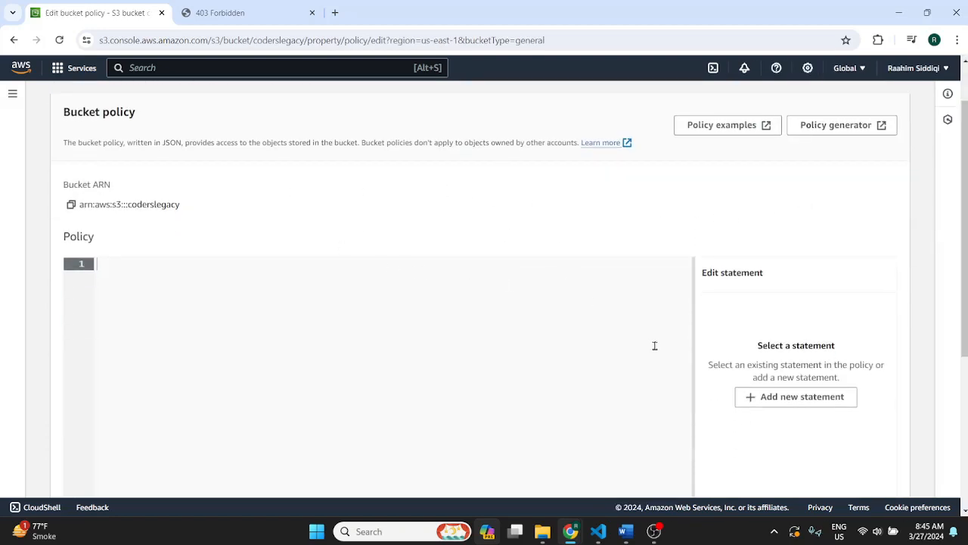
{"action": "left_click", "coordinate": [796, 396]}
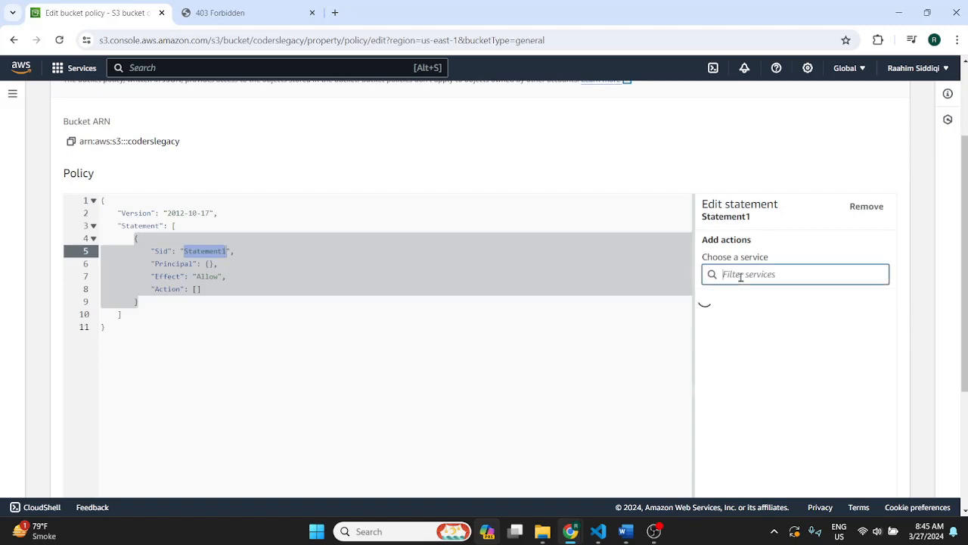
Step: Allow the S3 GetObject action and rename the statement Sid to PublicReadObject
{"action": "left_click", "coordinate": [795, 274]}
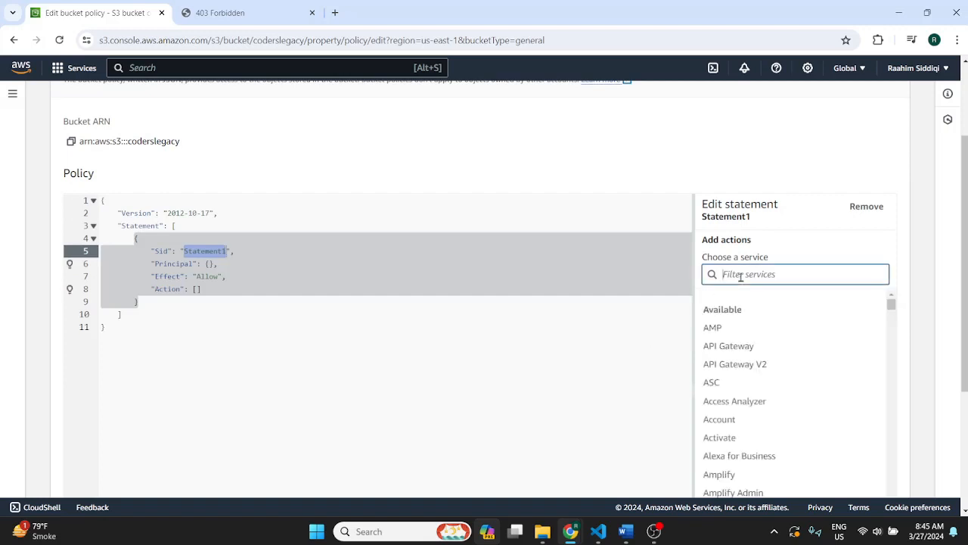
{"action": "type", "text": "get"}
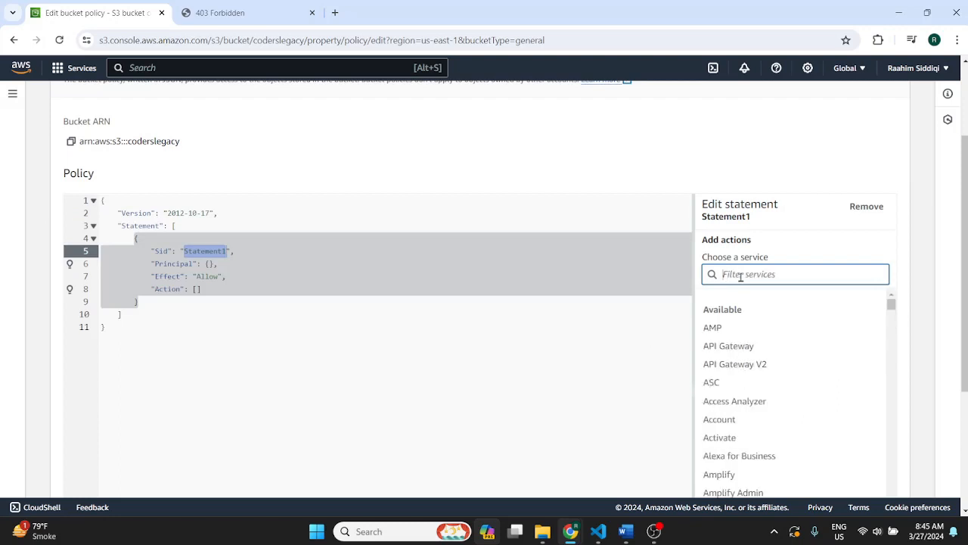
{"action": "type", "text": "S3"}
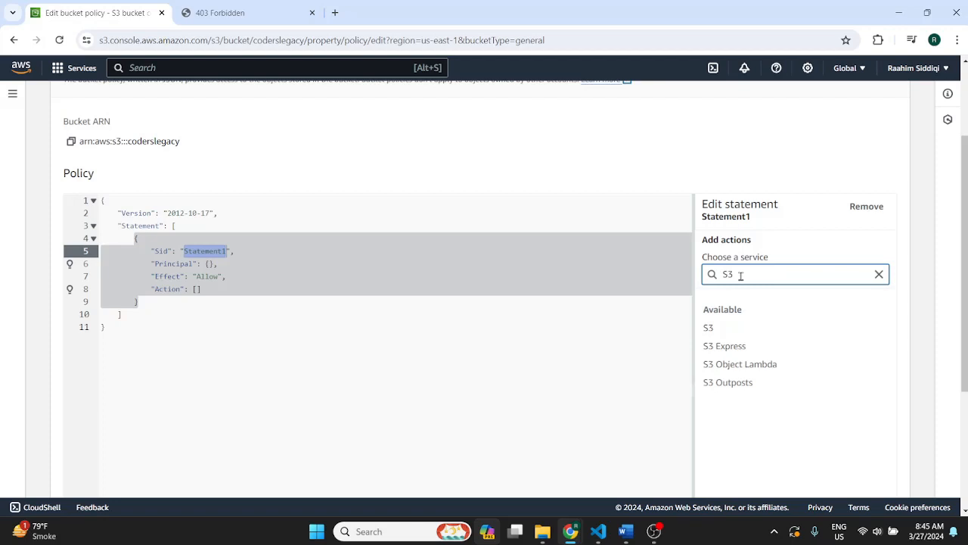
{"action": "type", "text": "g"}
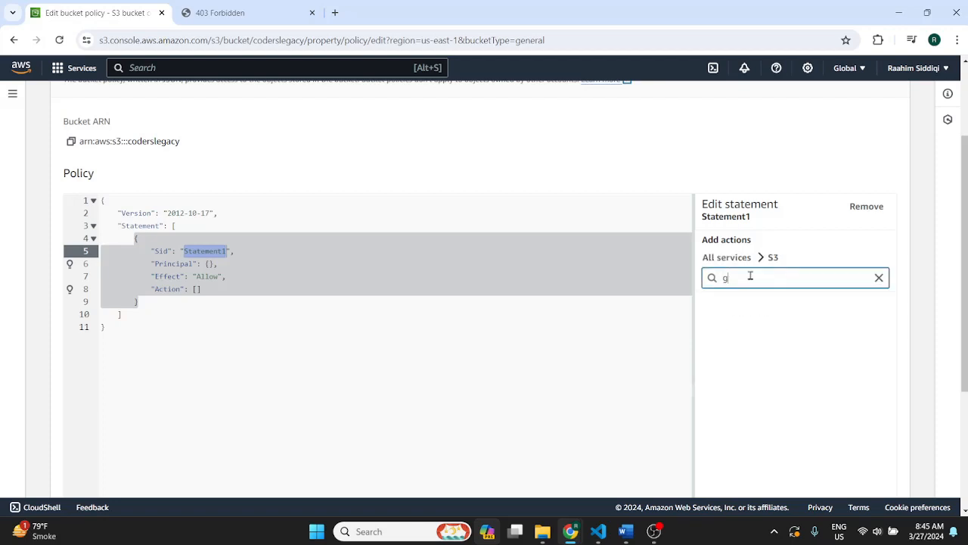
{"action": "type", "text": "etObj"}
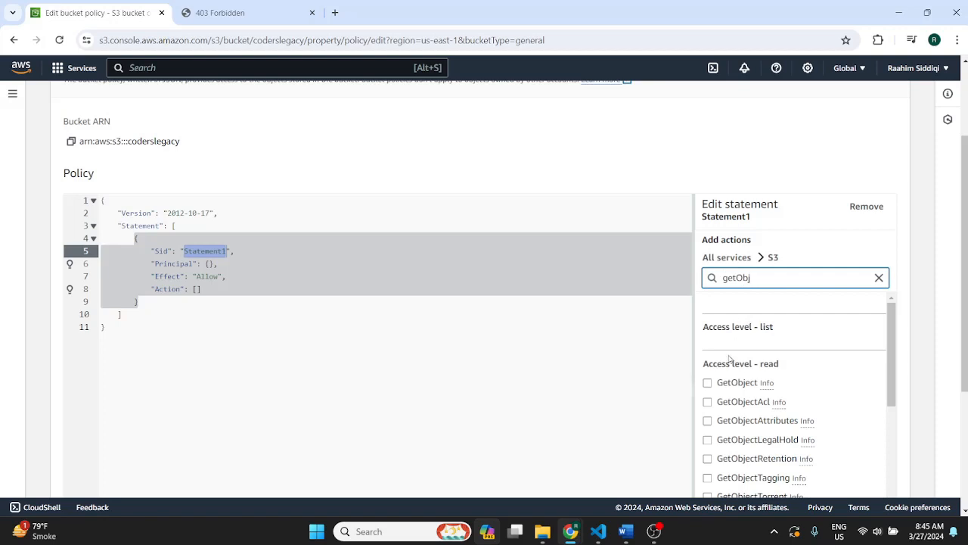
{"action": "left_click", "coordinate": [707, 382]}
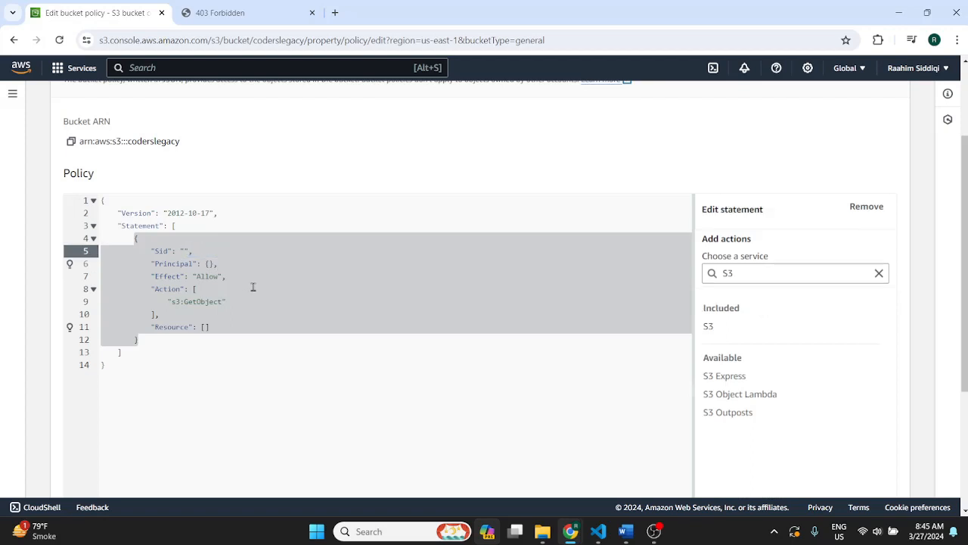
{"action": "type", "text": "PublicRead"}
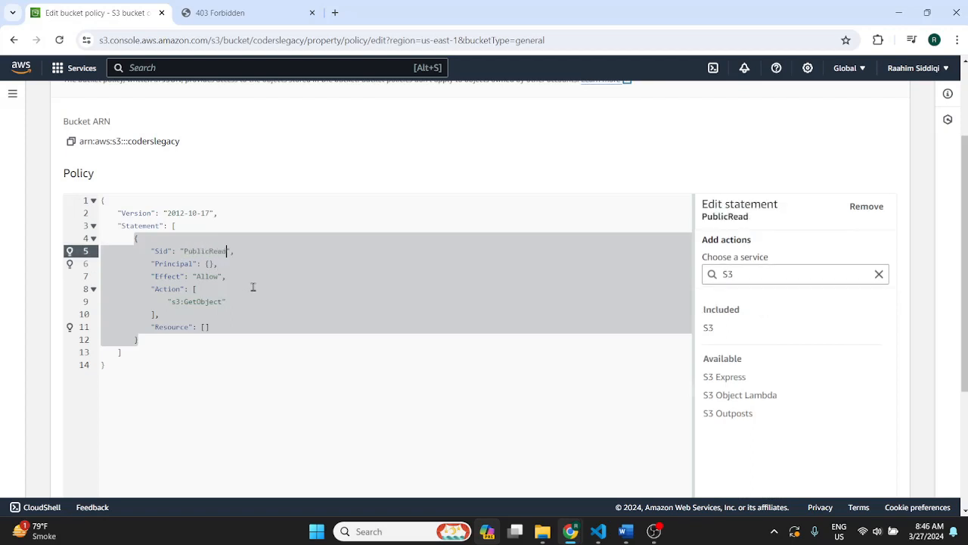
{"action": "type", "text": "Object"}
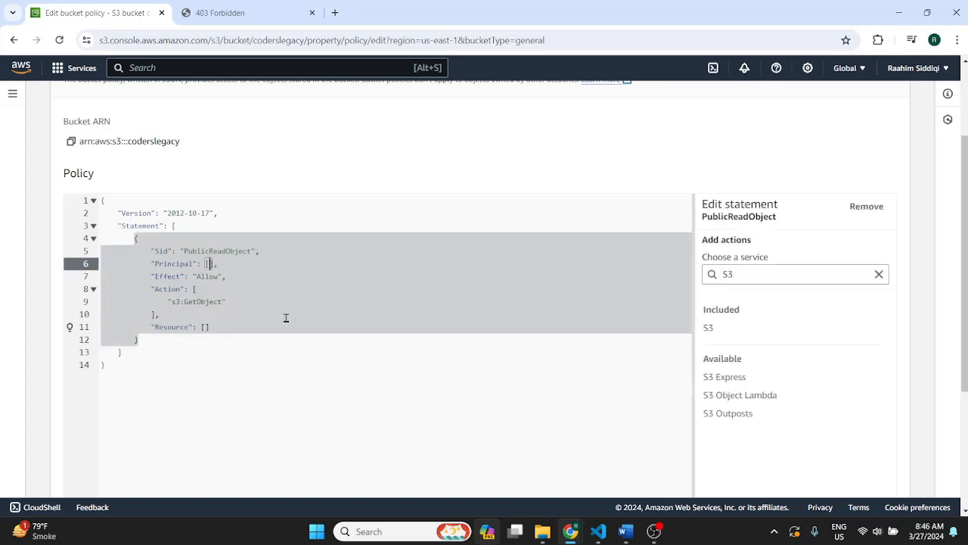
Step: Set Principal to "*" with Allow s3:GetObject, and select the empty Resource value
{"action": "type", "text": "\"*\""}
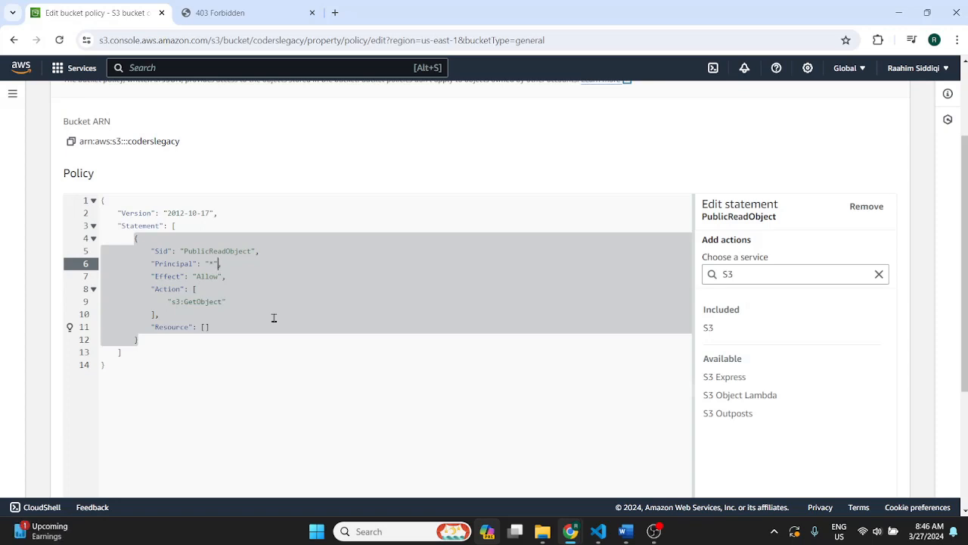
{"action": "double_click", "coordinate": [211, 263]}
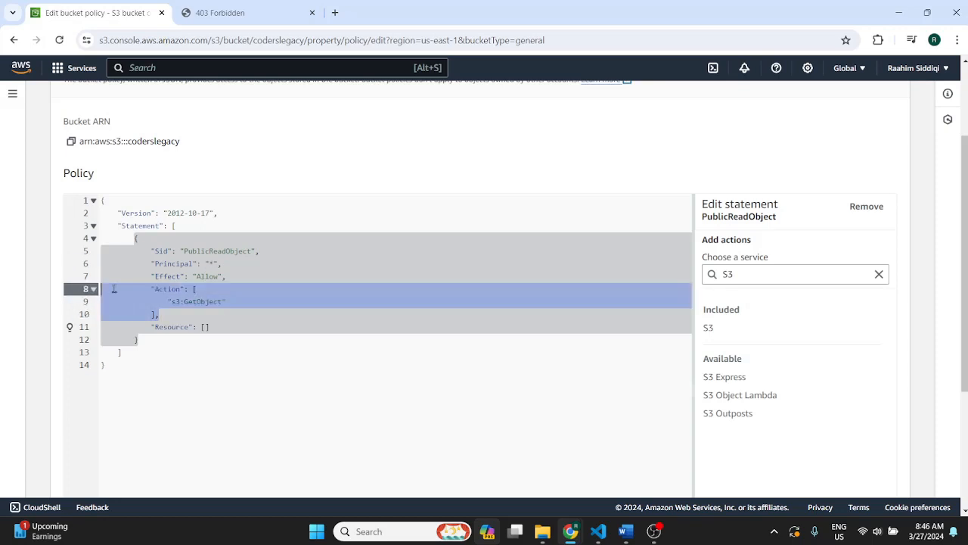
{"action": "double_click", "coordinate": [197, 301]}
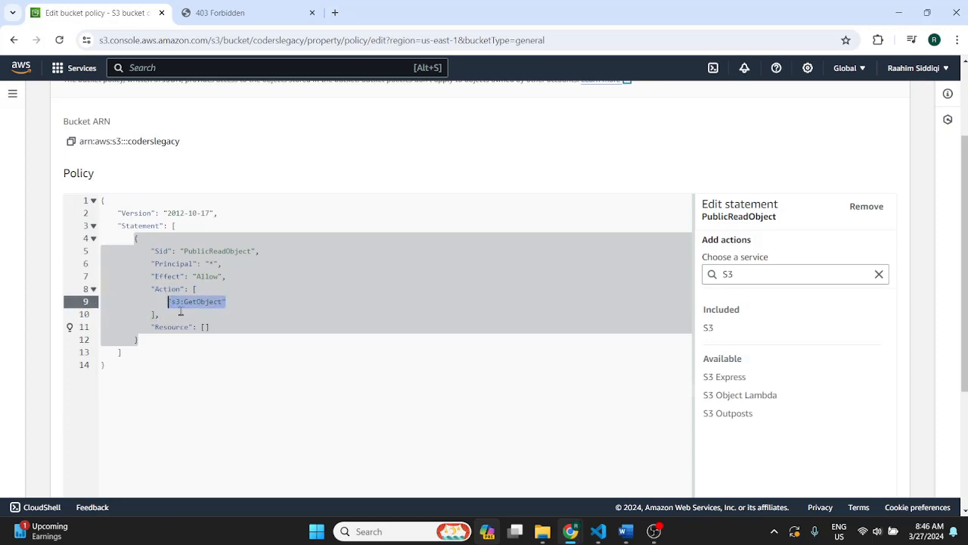
{"action": "left_click", "coordinate": [158, 314]}
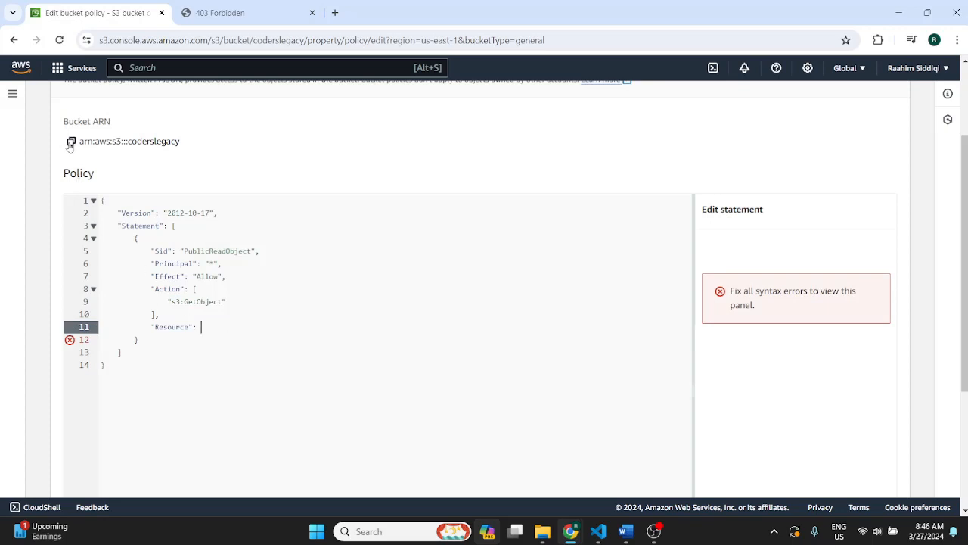
Step: Paste the bucket ARN as Resource, giving arn:aws:s3:::coderslegacy/* with 0 errors
{"action": "left_click", "coordinate": [70, 141]}
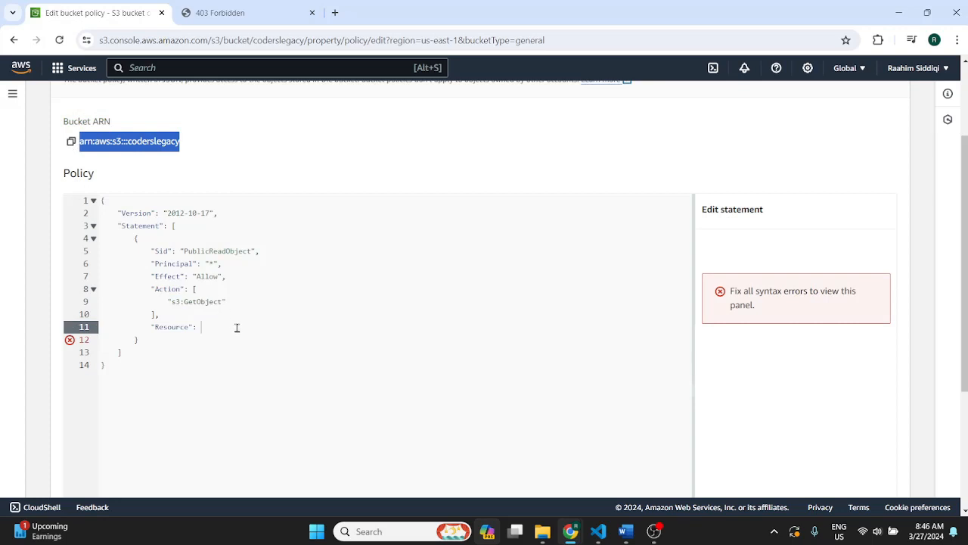
{"action": "type", "text": "arn:aws:s3:::coderslegacy/*\""}
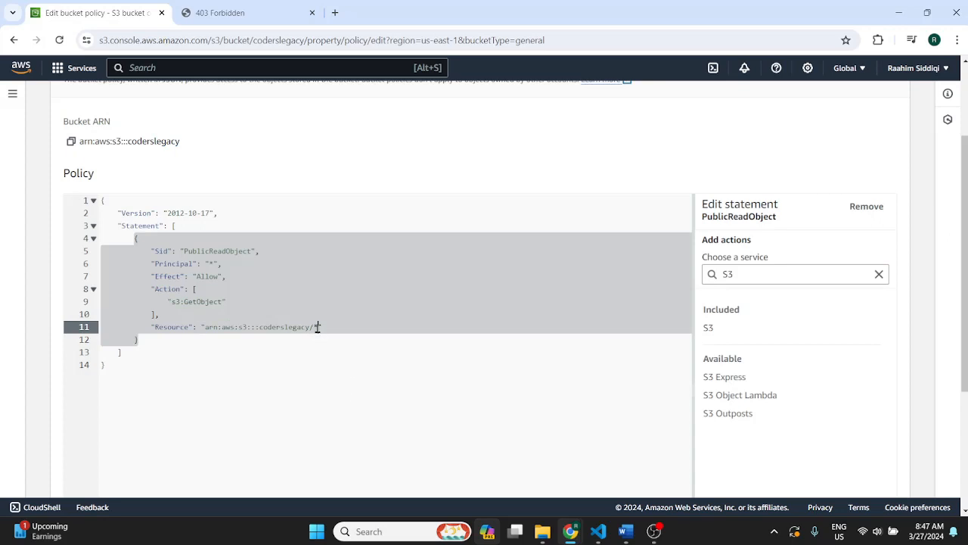
{"action": "double_click", "coordinate": [261, 327]}
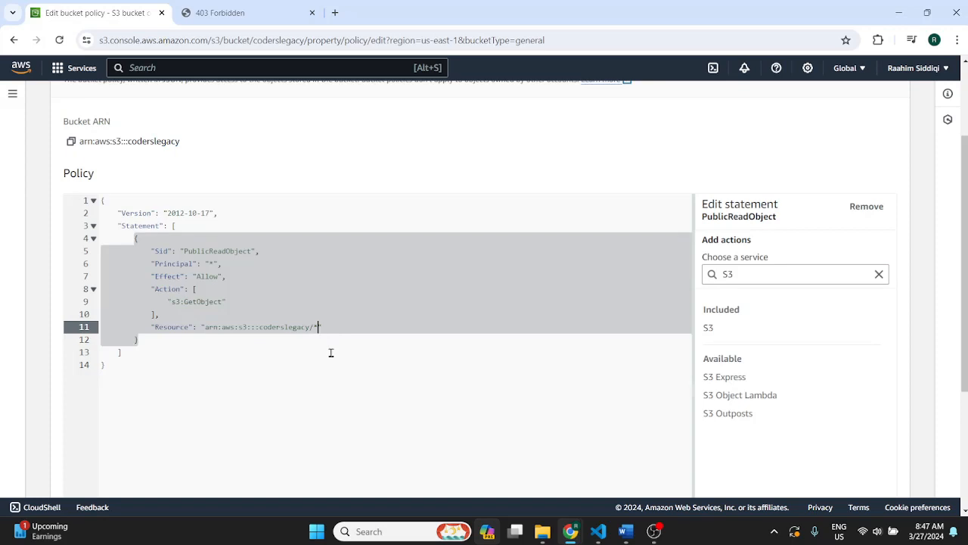
{"action": "mouse_move", "coordinate": [325, 363]}
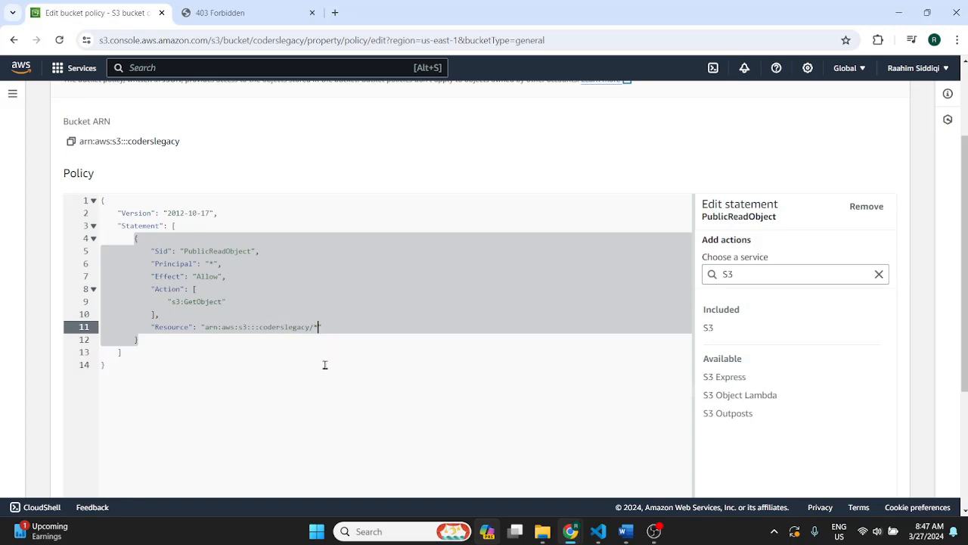
{"action": "mouse_move", "coordinate": [341, 353]}
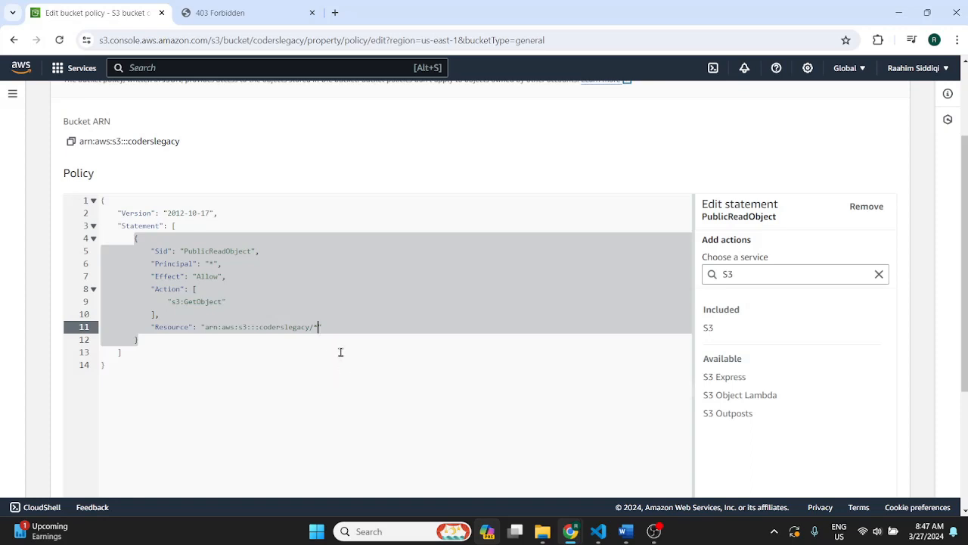
{"action": "scroll", "scroll_direction": "down", "scroll_amount": 3}
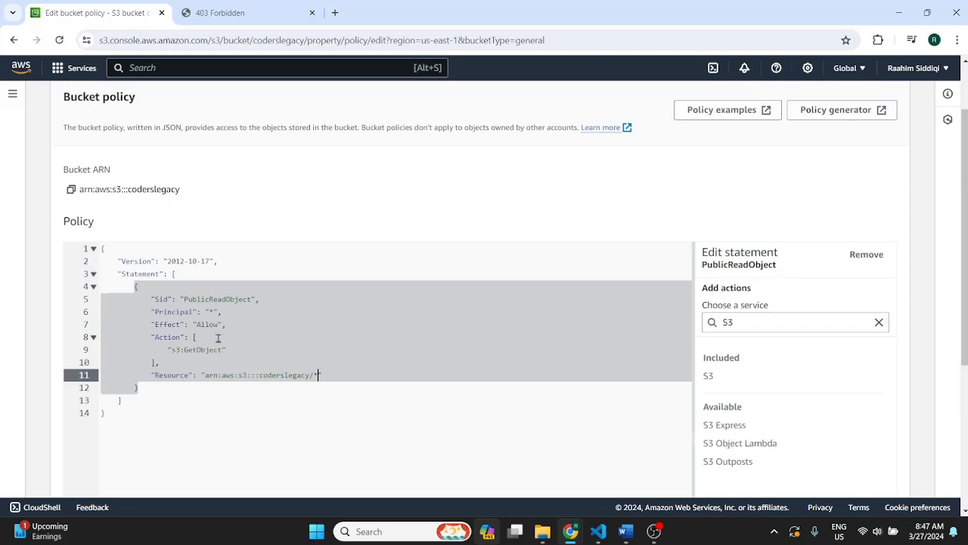
{"action": "scroll", "scroll_direction": "down", "scroll_amount": 3}
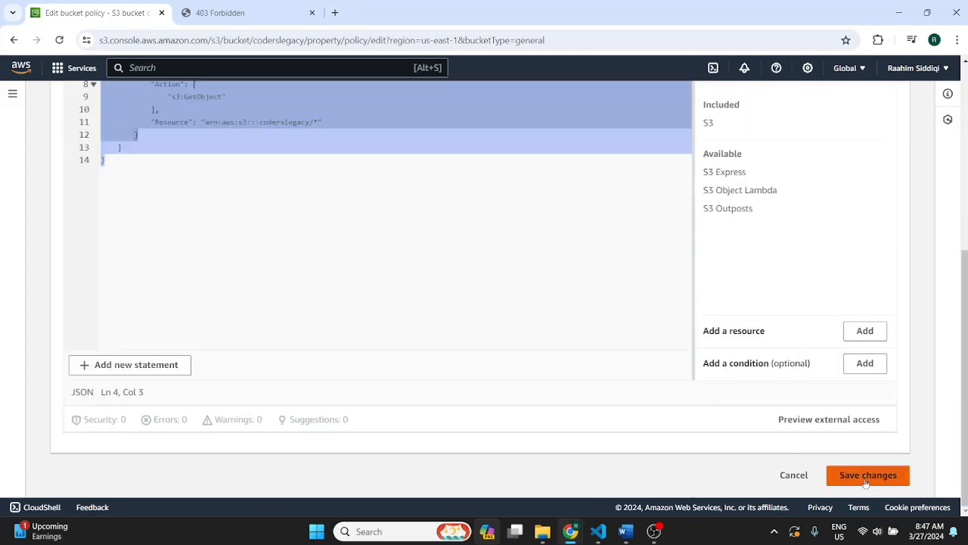
Step: Save the public-read bucket policy and open the coderslegacy static website endpoint
{"action": "left_click", "coordinate": [868, 474]}
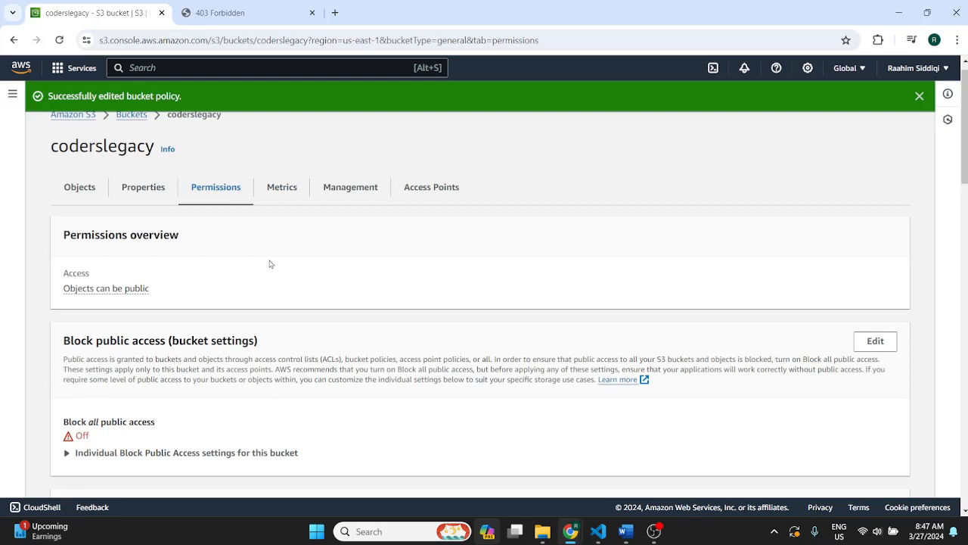
{"action": "scroll", "scroll_direction": "down", "scroll_amount": 3}
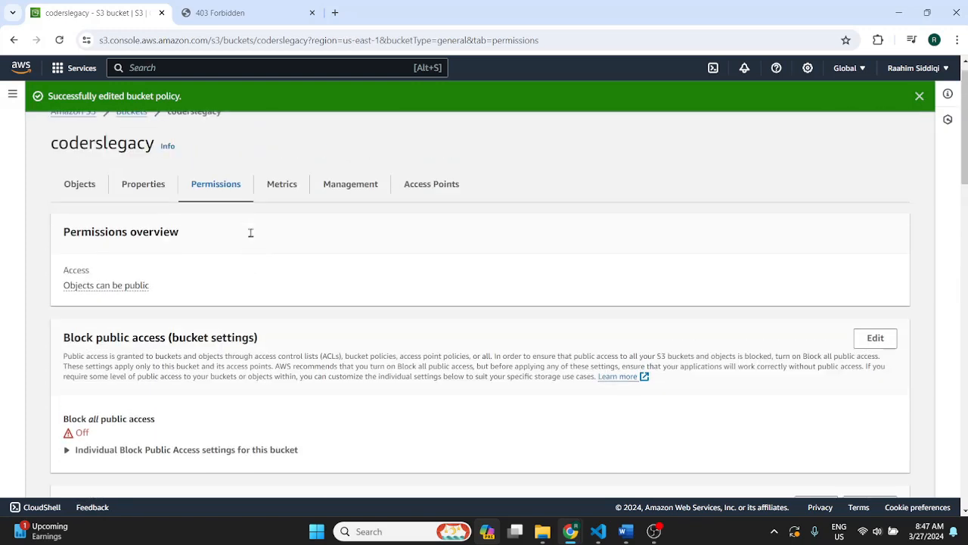
{"action": "left_click", "coordinate": [143, 184]}
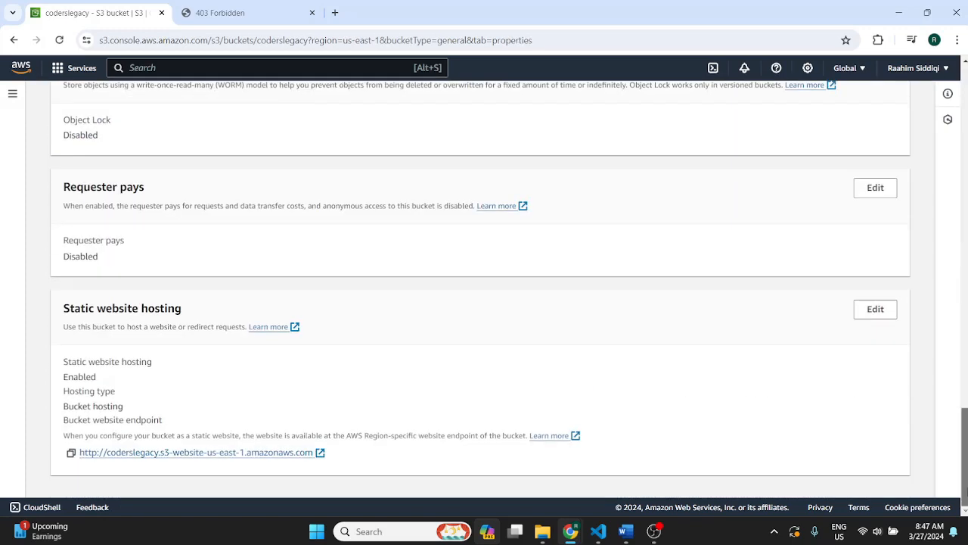
{"action": "scroll", "scroll_direction": "up", "scroll_amount": 3}
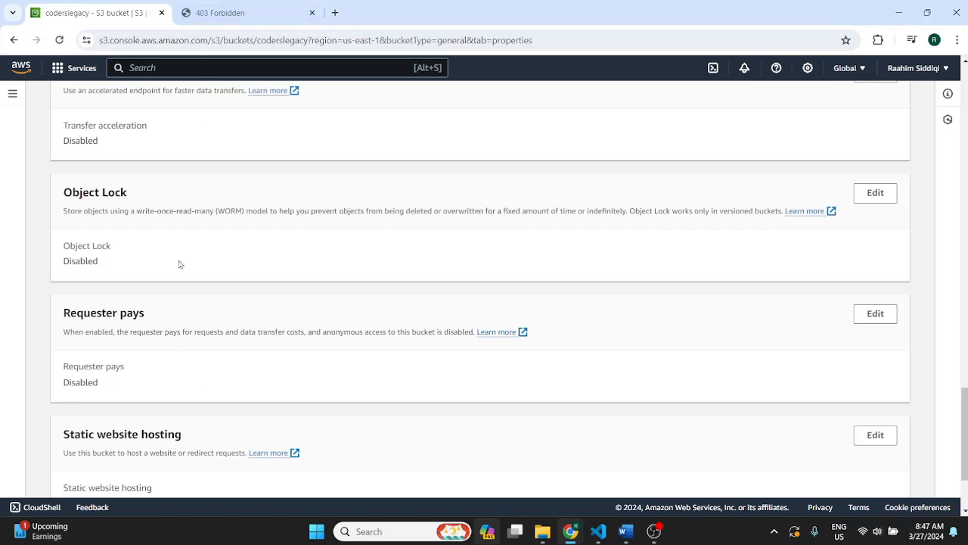
{"action": "left_click", "coordinate": [242, 13]}
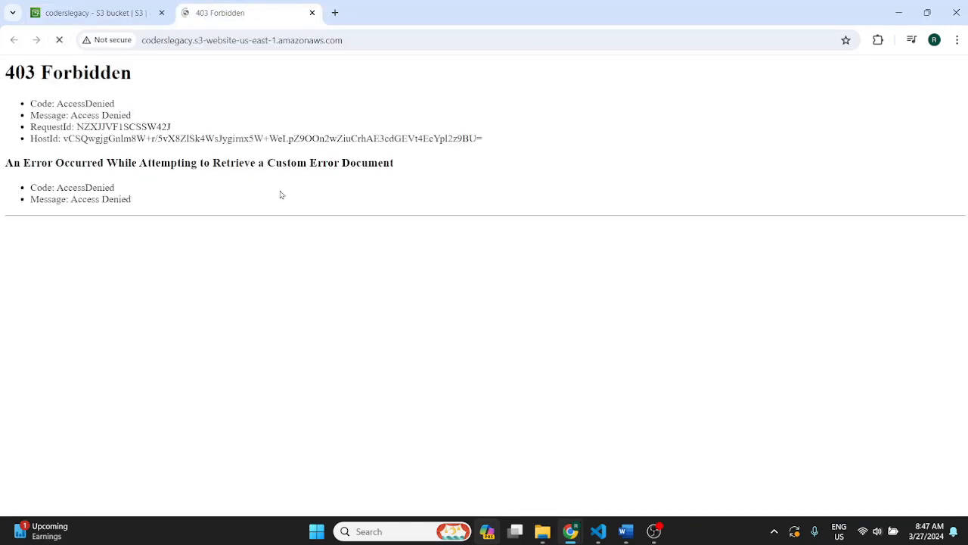
Step: Reload the site to see the Dimension home page, then visit /page-that-does-not-exist for the 404
{"action": "left_click", "coordinate": [59, 40]}
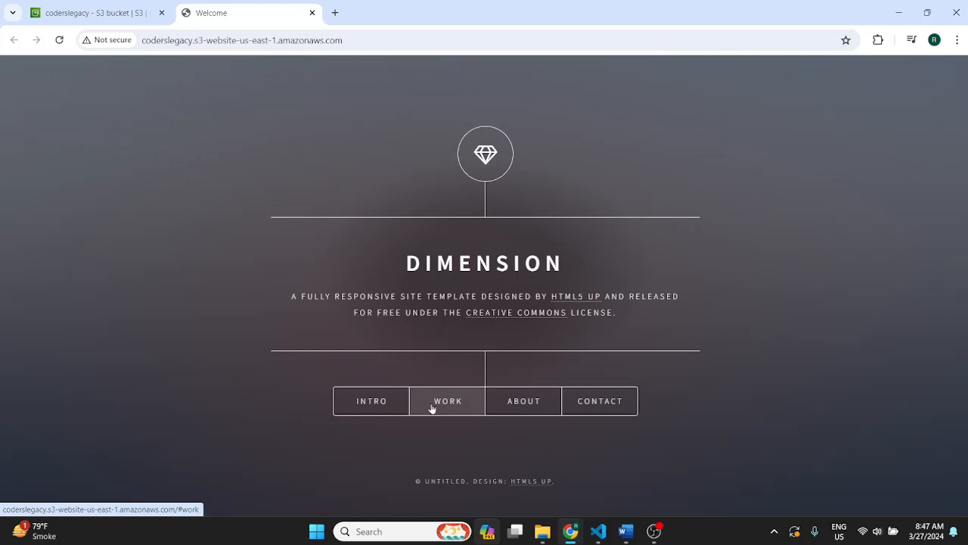
{"action": "left_click", "coordinate": [448, 401]}
{"action": "type", "text": "/e"}
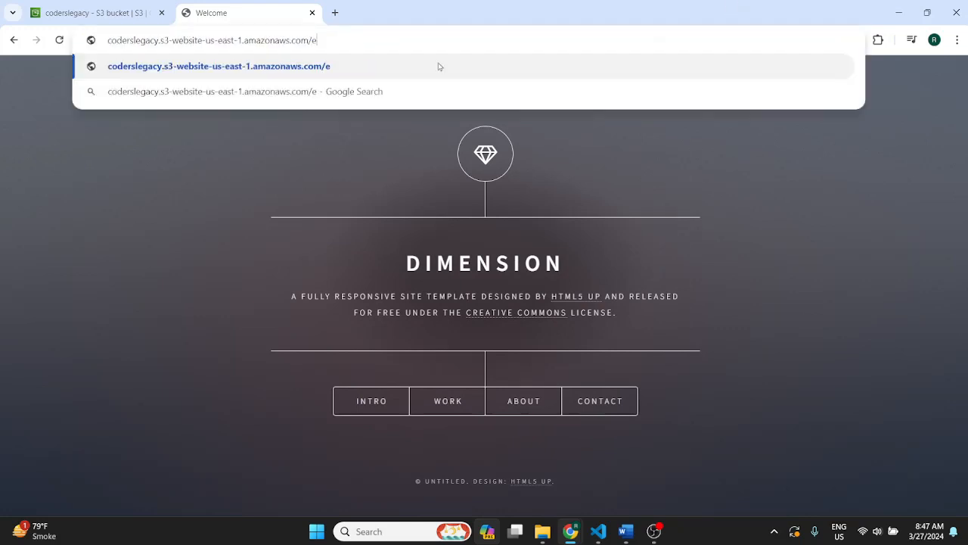
{"action": "type", "text": "rrr"}
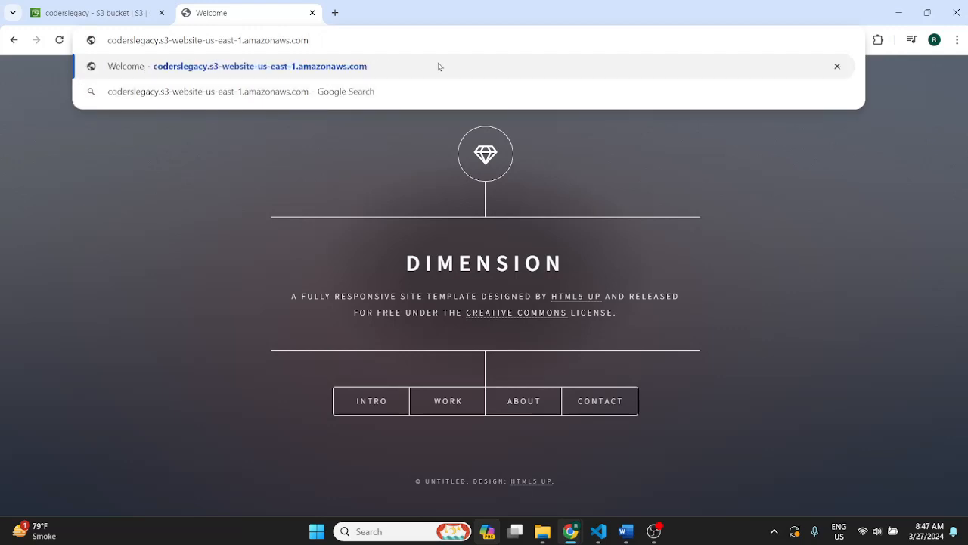
{"action": "type", "text": "/page/"}
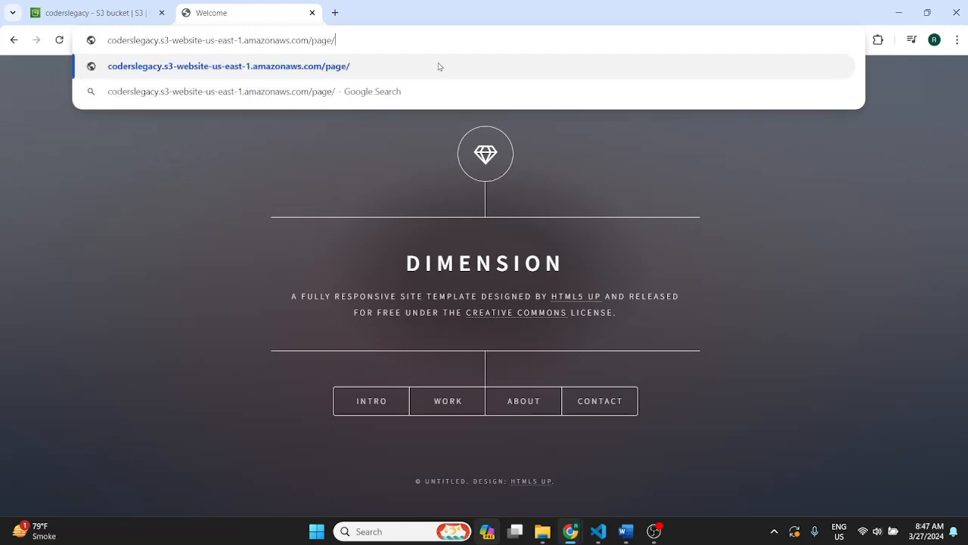
{"action": "type", "text": "-that-does-not-exist"}
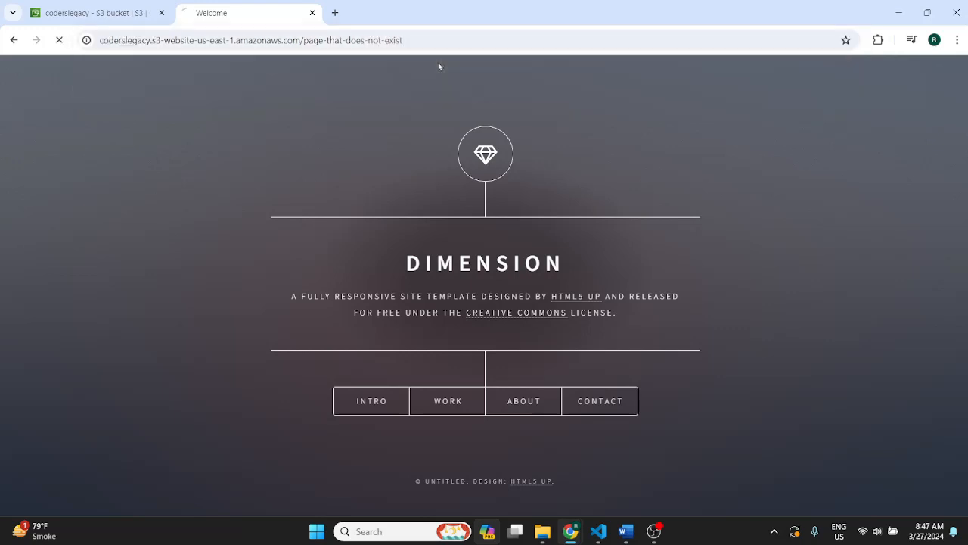
{"action": "mouse_move", "coordinate": [399, 181]}
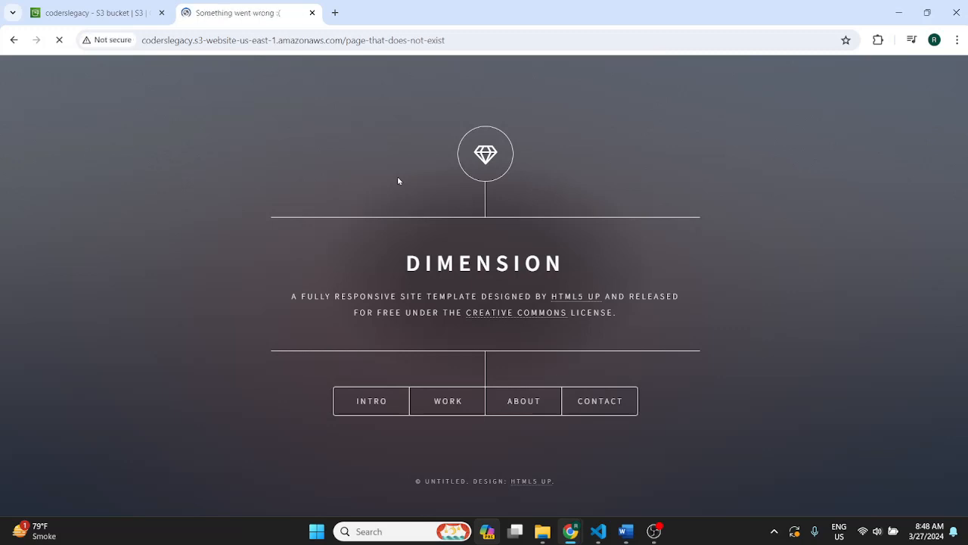
{"action": "left_click", "coordinate": [59, 40]}
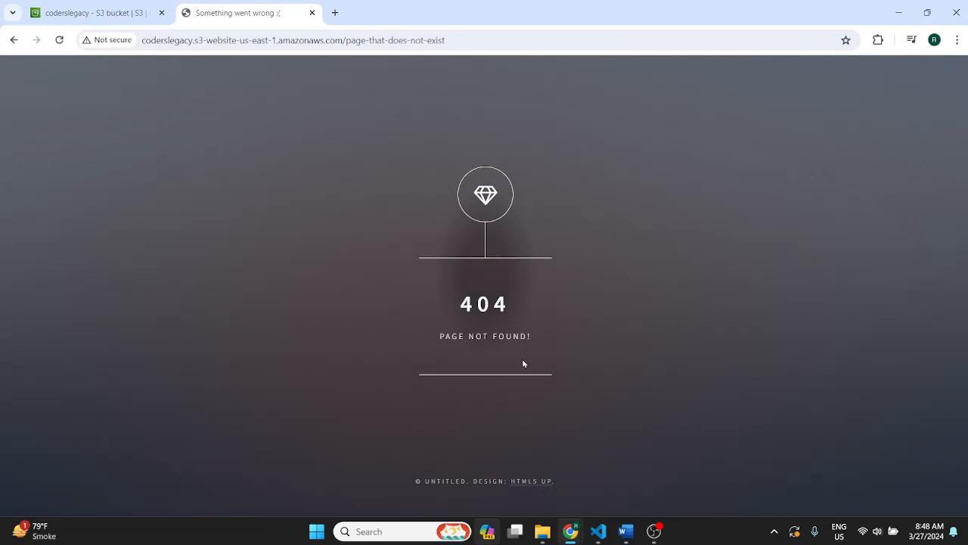
{"action": "mouse_move", "coordinate": [487, 356]}
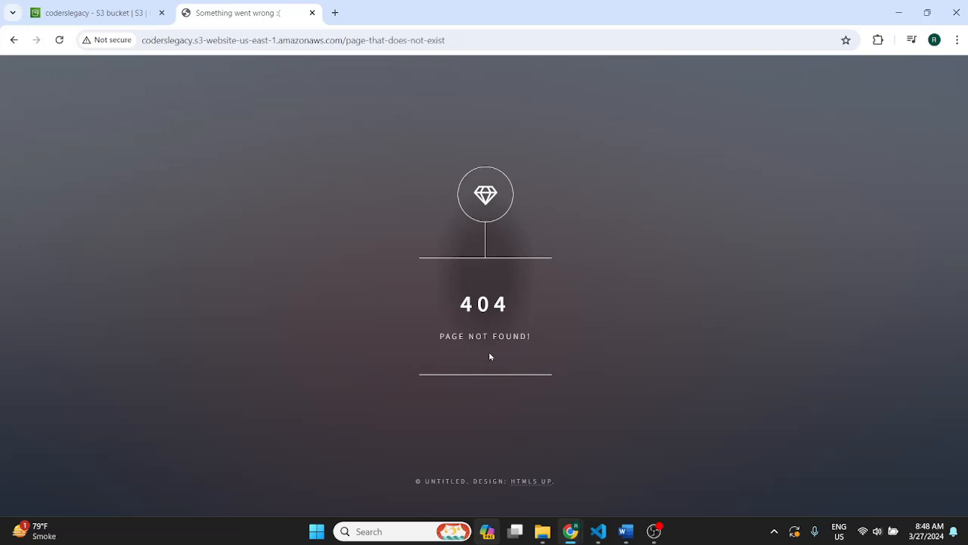
{"action": "mouse_move", "coordinate": [484, 354]}
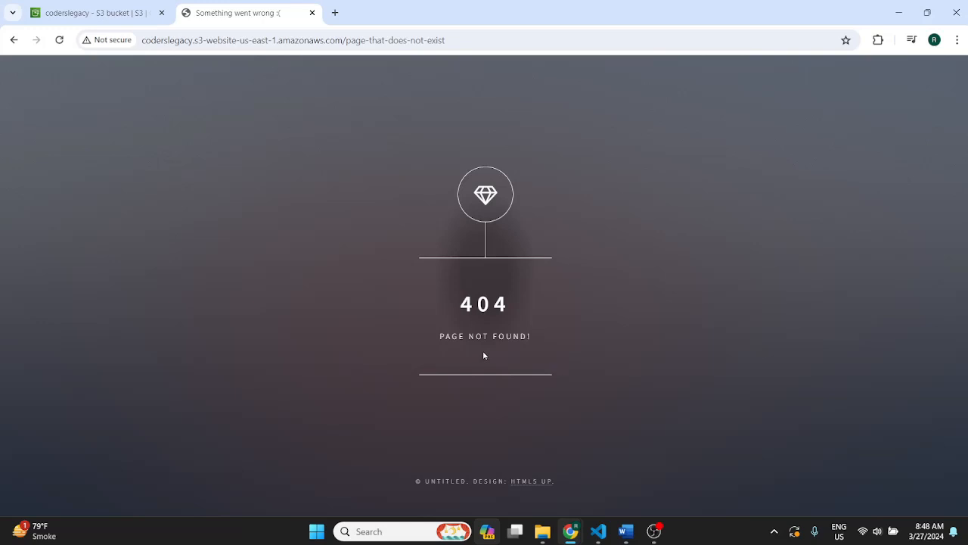